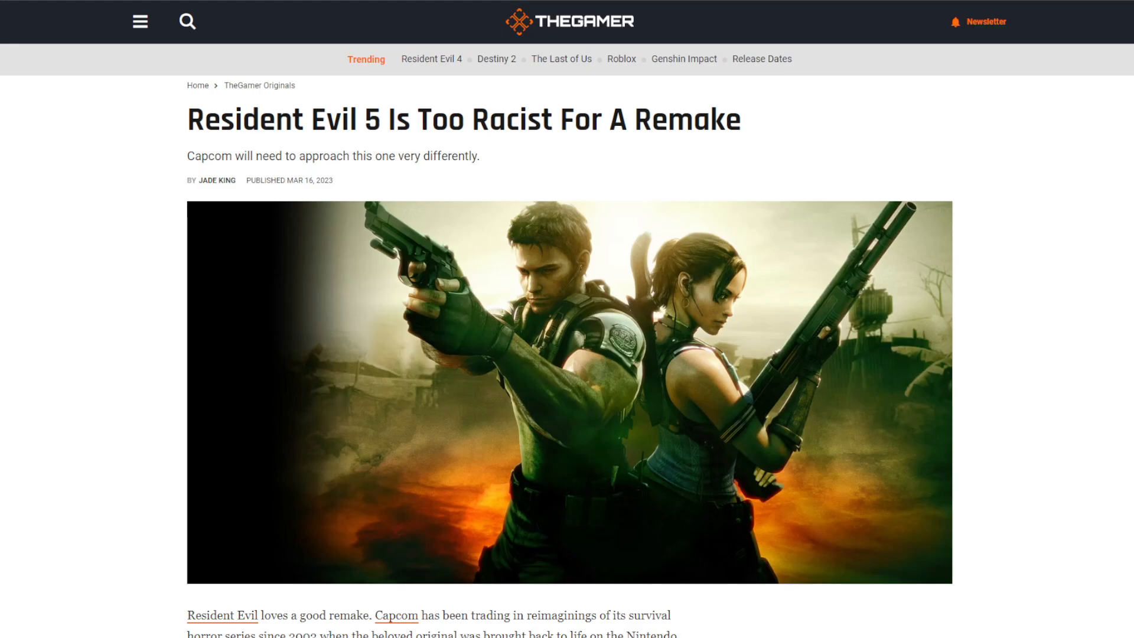
scroll("down", 3)
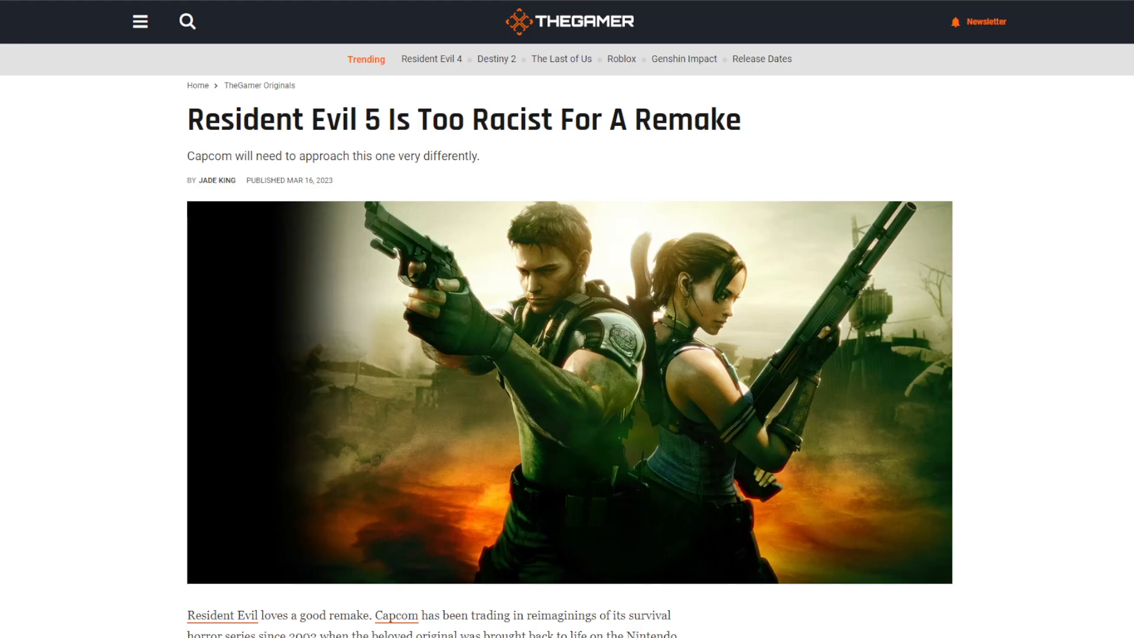
scroll("down", 3)
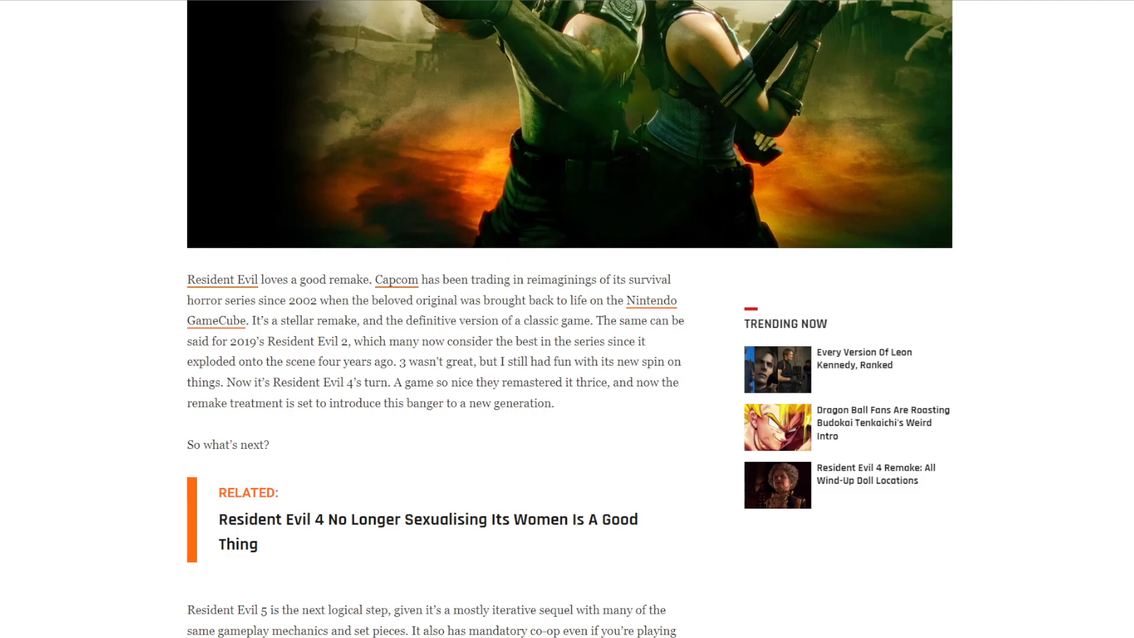
scroll("down", 3)
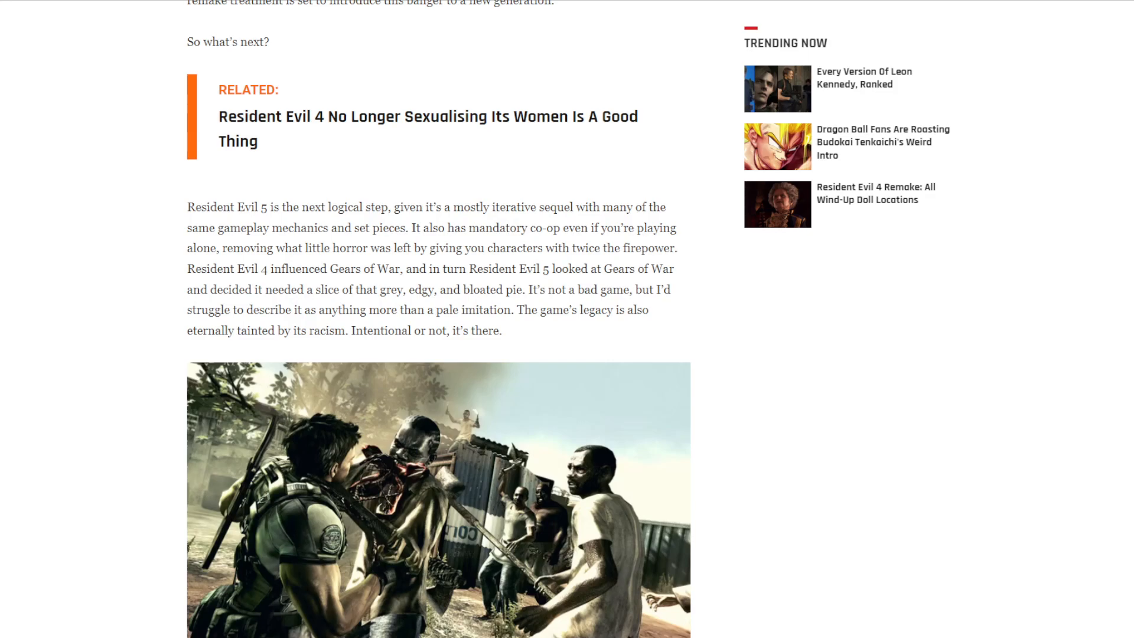
mouse_move(767, 344)
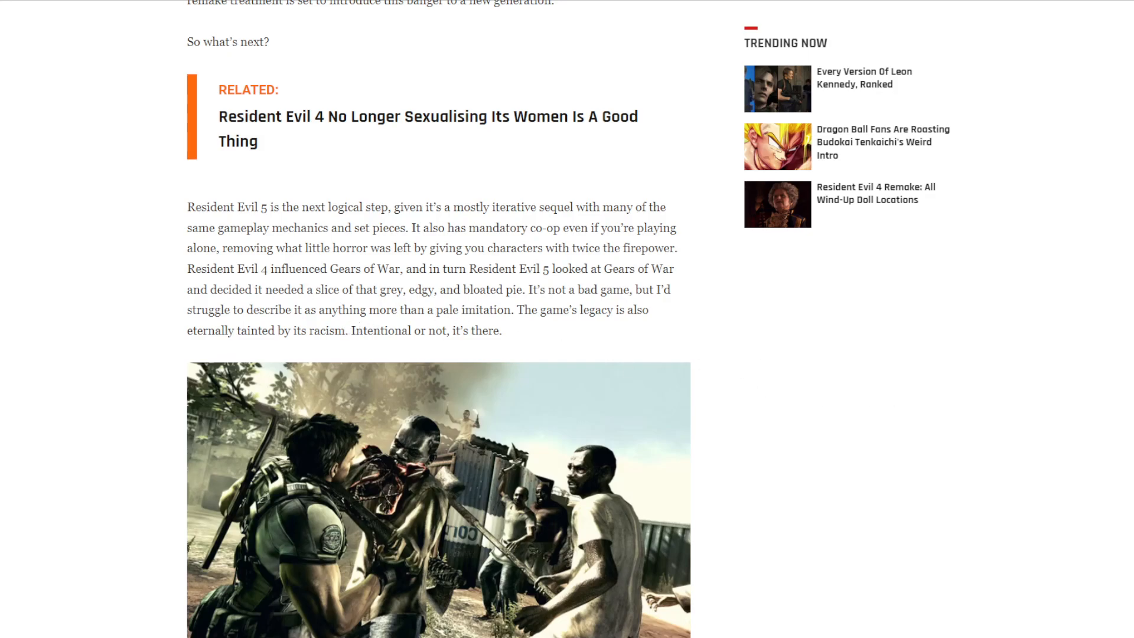
scroll("down", 3)
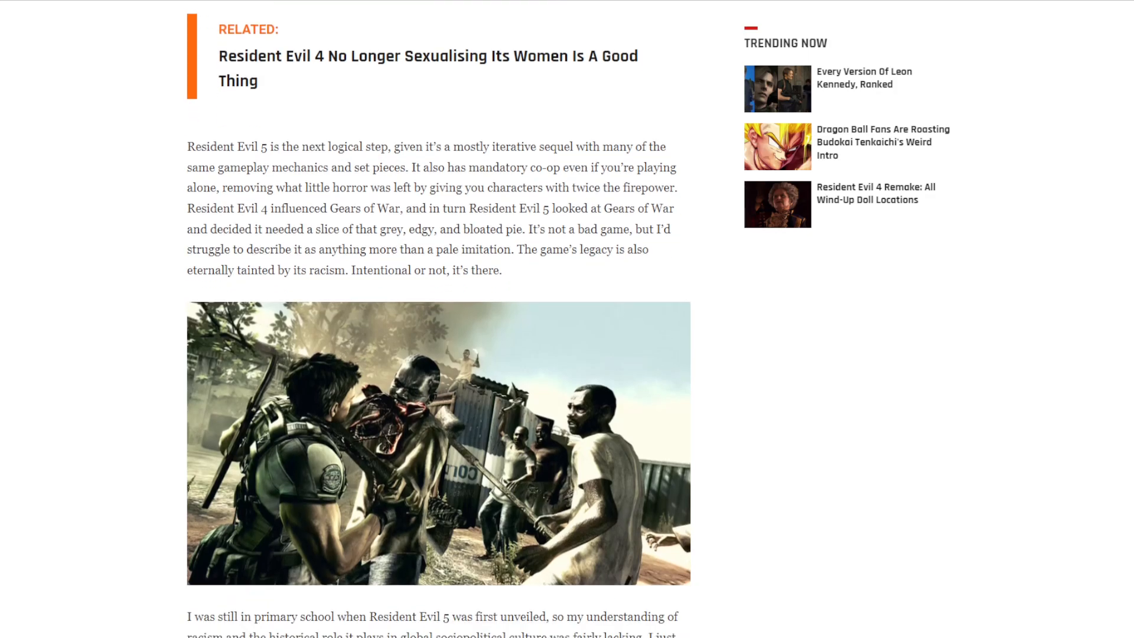
scroll("down", 3)
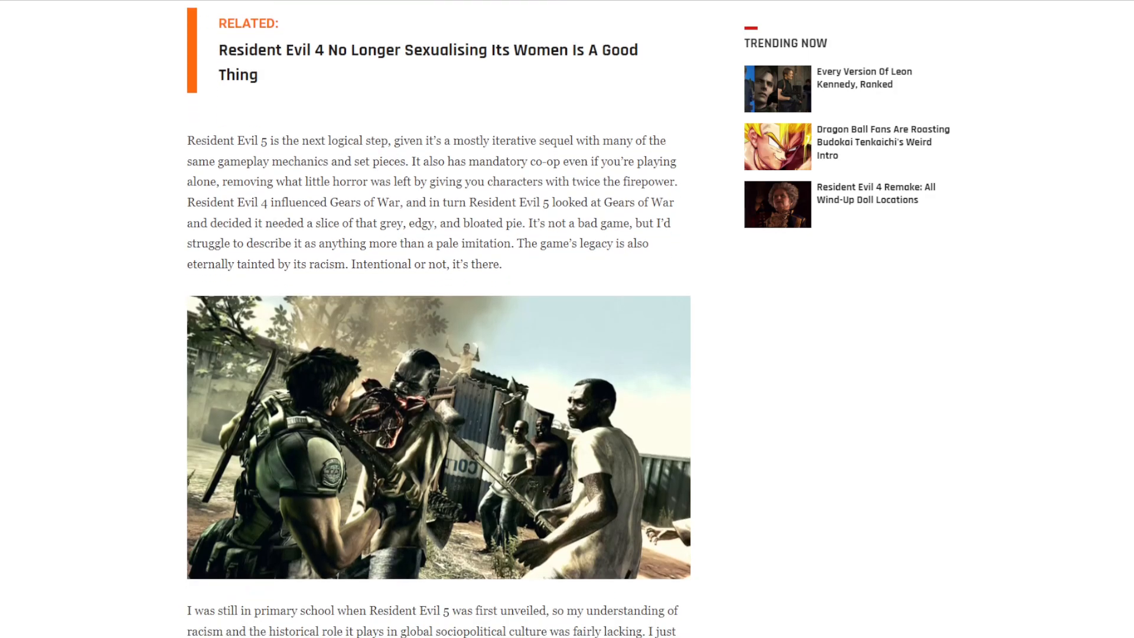
scroll("down", 3)
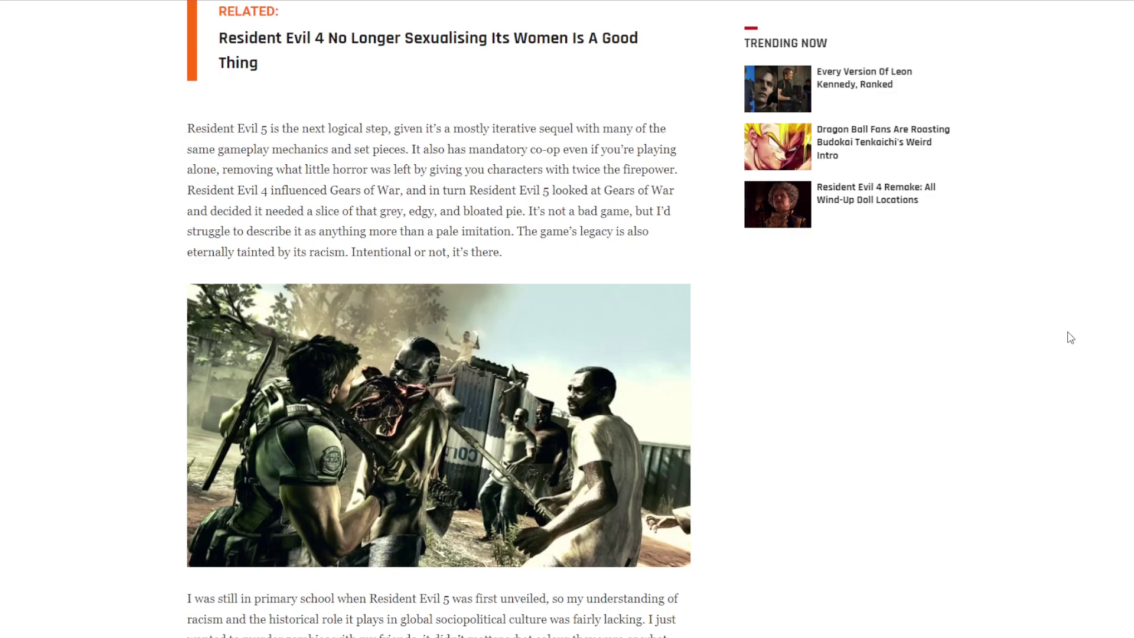
mouse_move(814, 541)
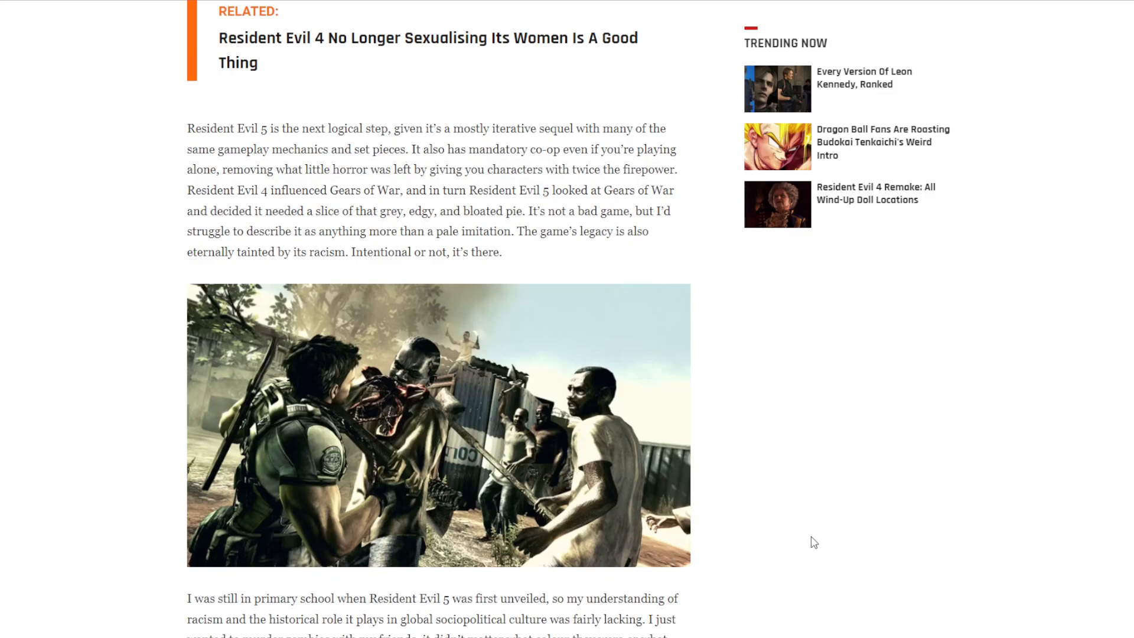
scroll("up", 3)
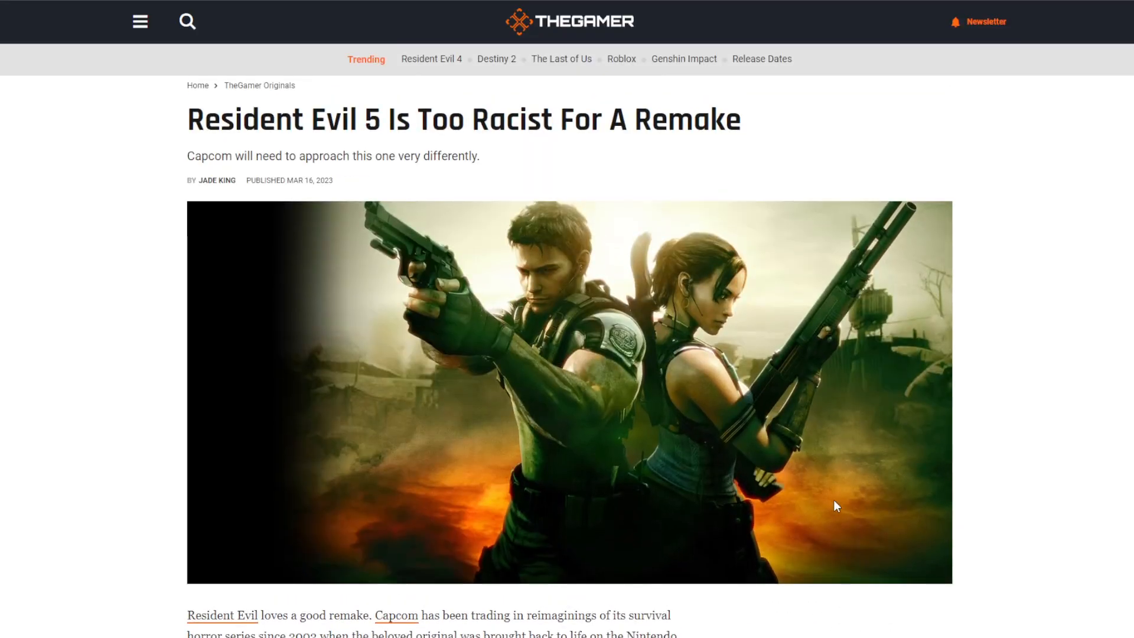
scroll("down", 3)
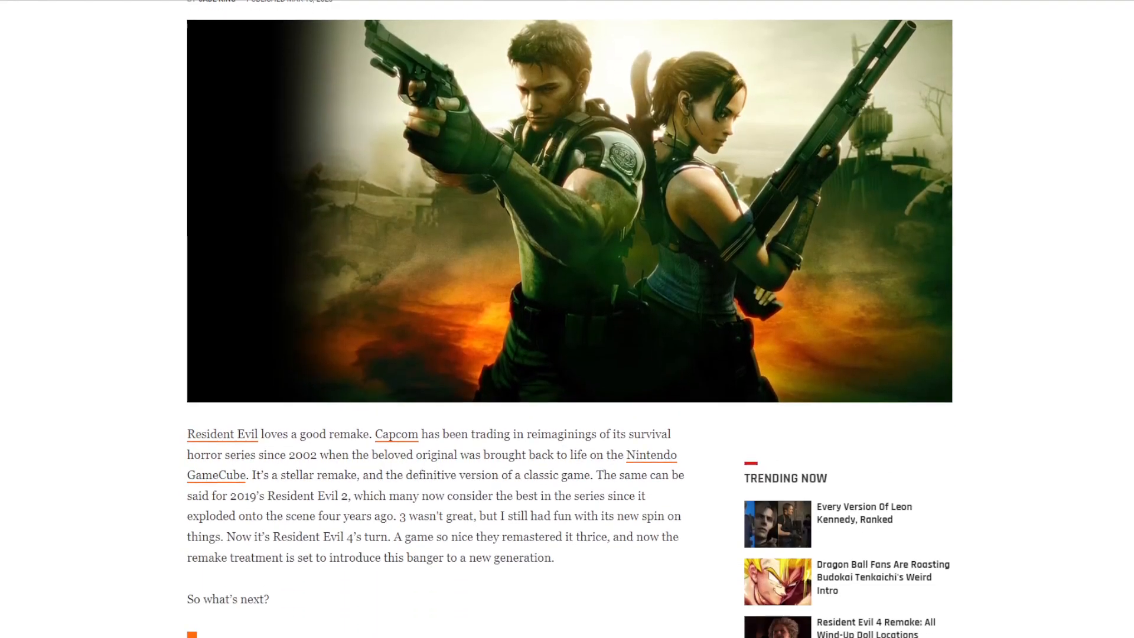
scroll("down", 3)
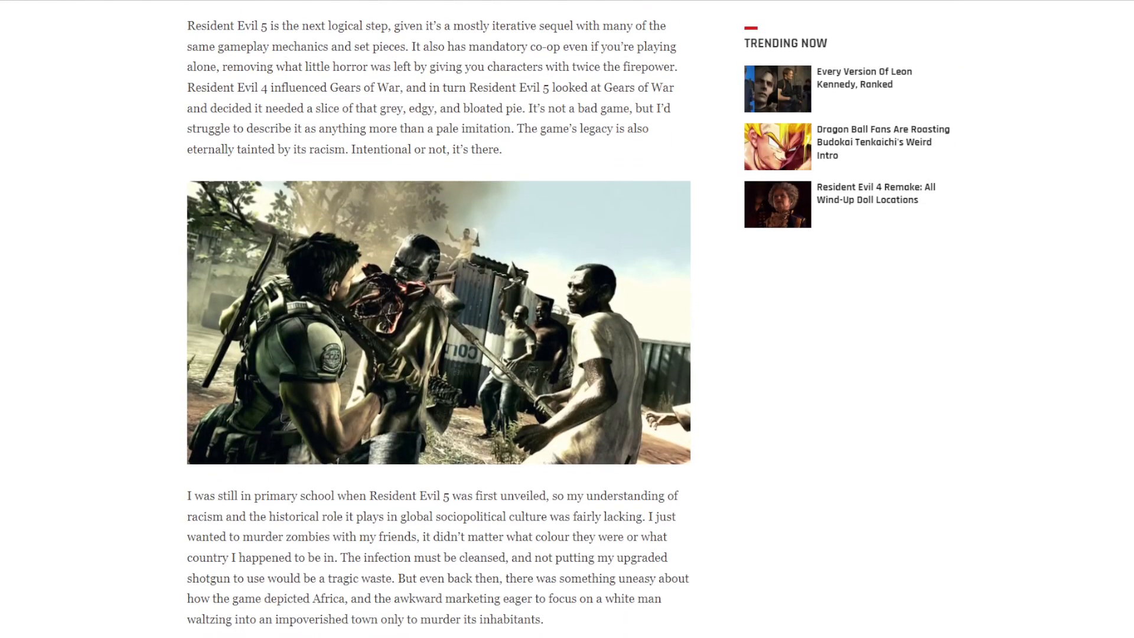
scroll("down", 3)
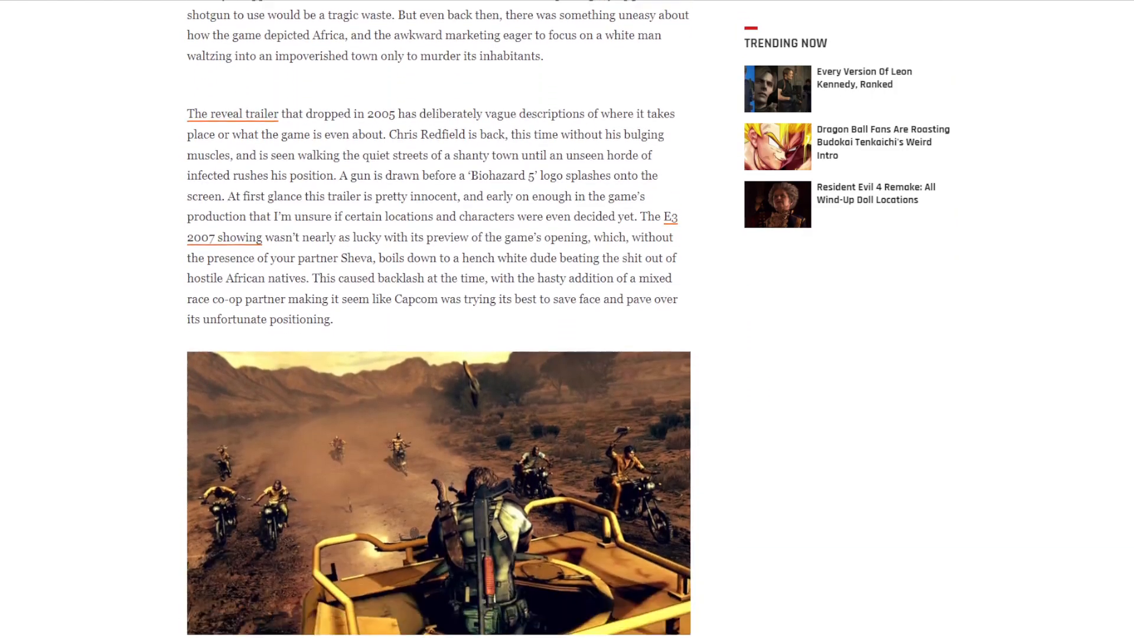
scroll("down", 3)
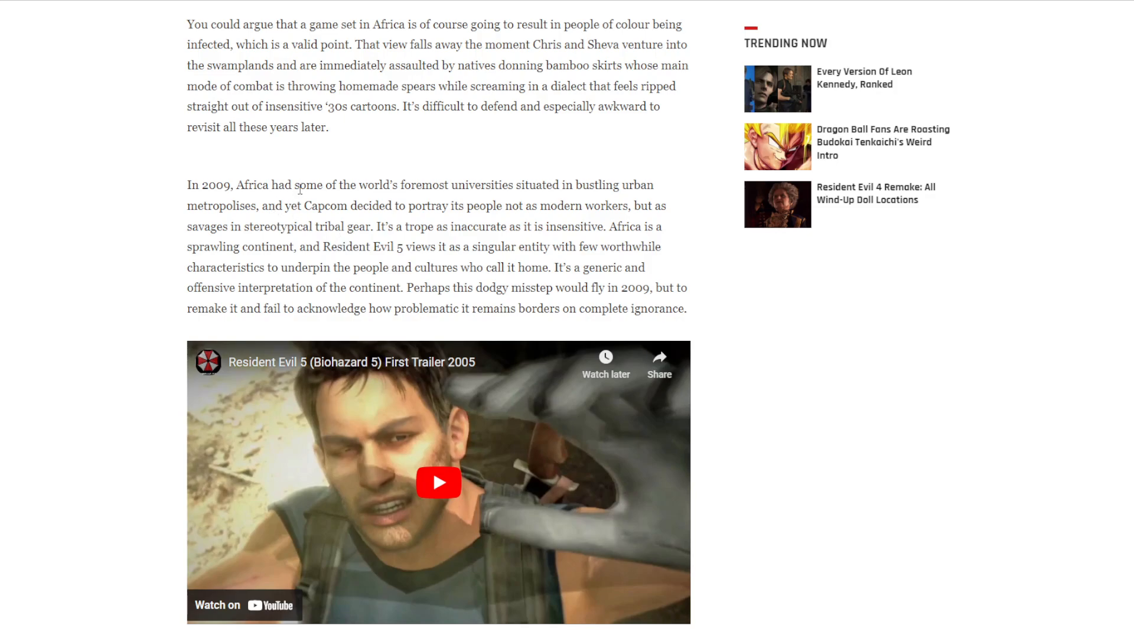
mouse_move(522, 185)
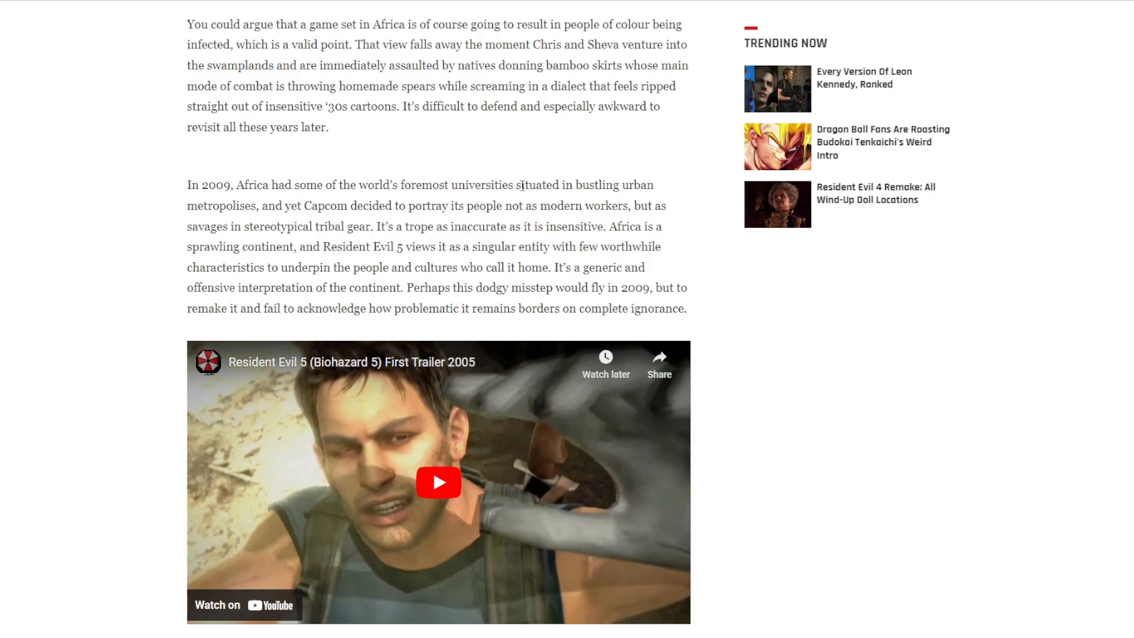
mouse_move(254, 213)
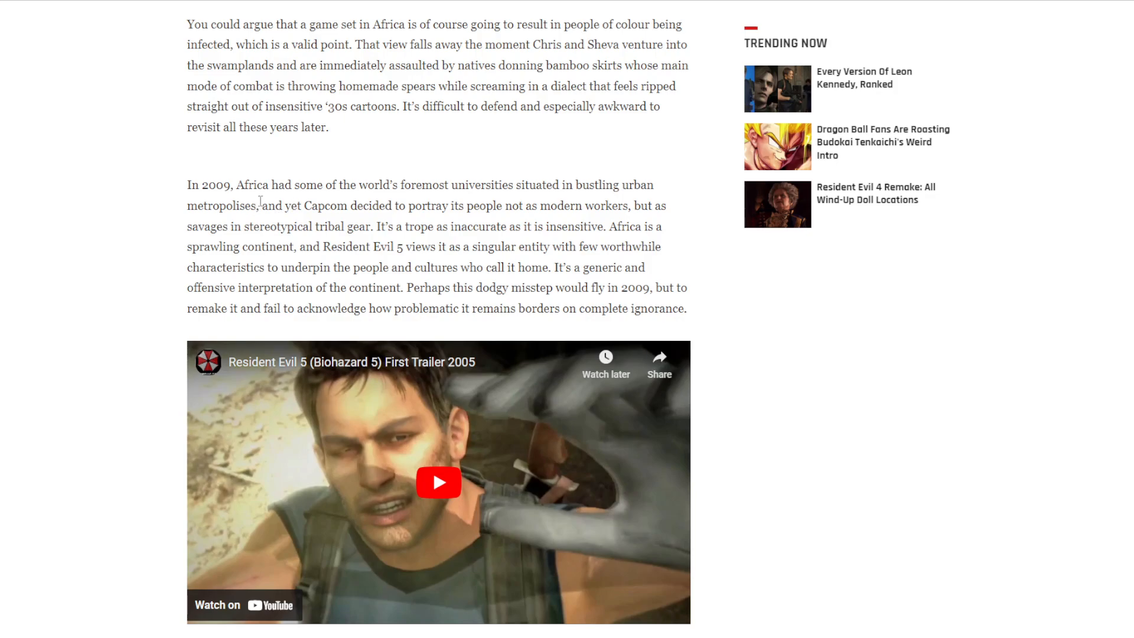
mouse_move(258, 169)
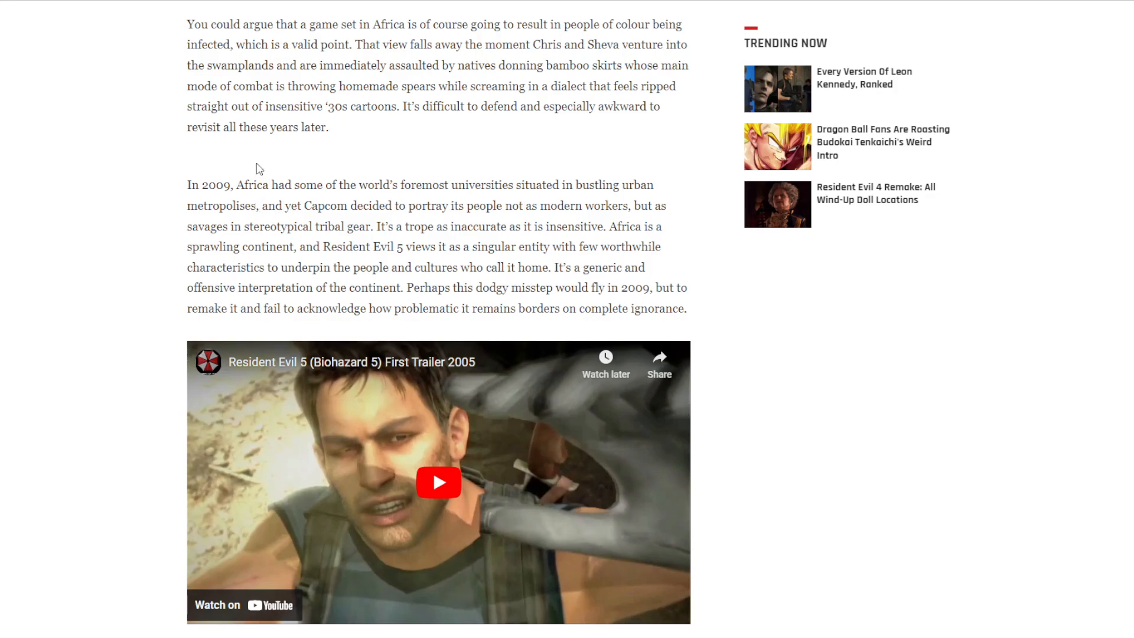
mouse_move(308, 129)
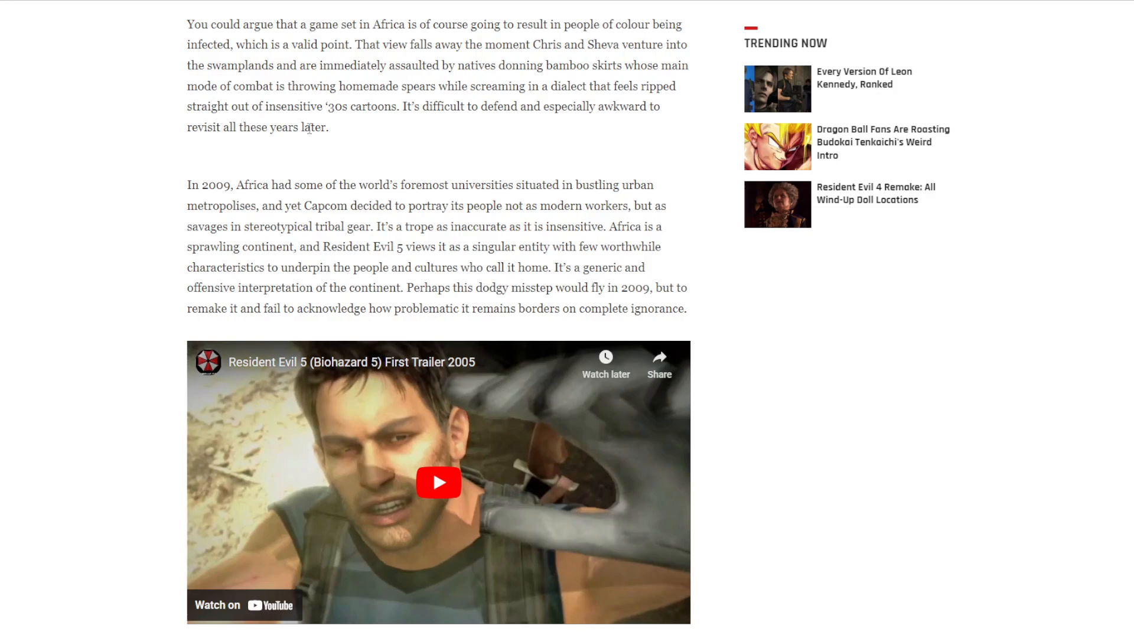
mouse_move(519, 107)
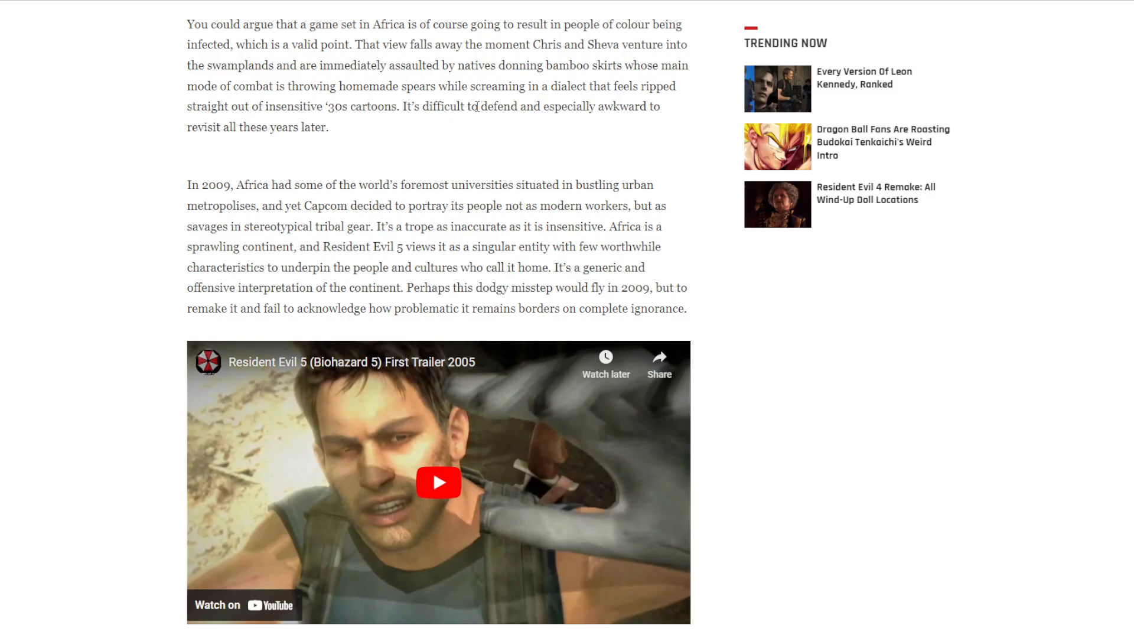
mouse_move(878, 375)
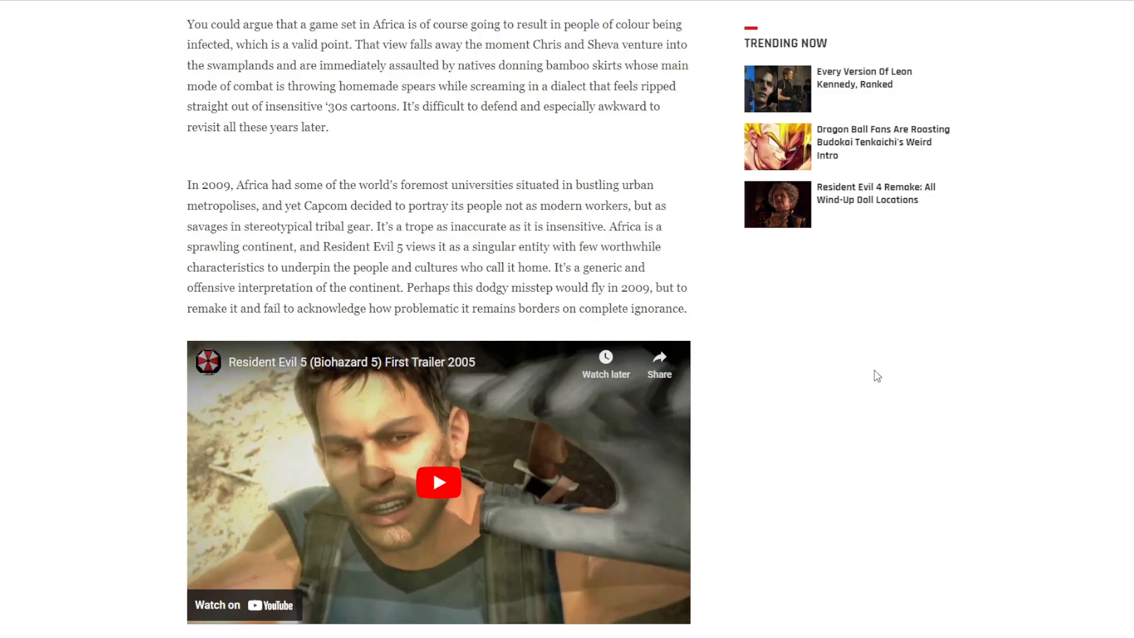
mouse_move(275, 232)
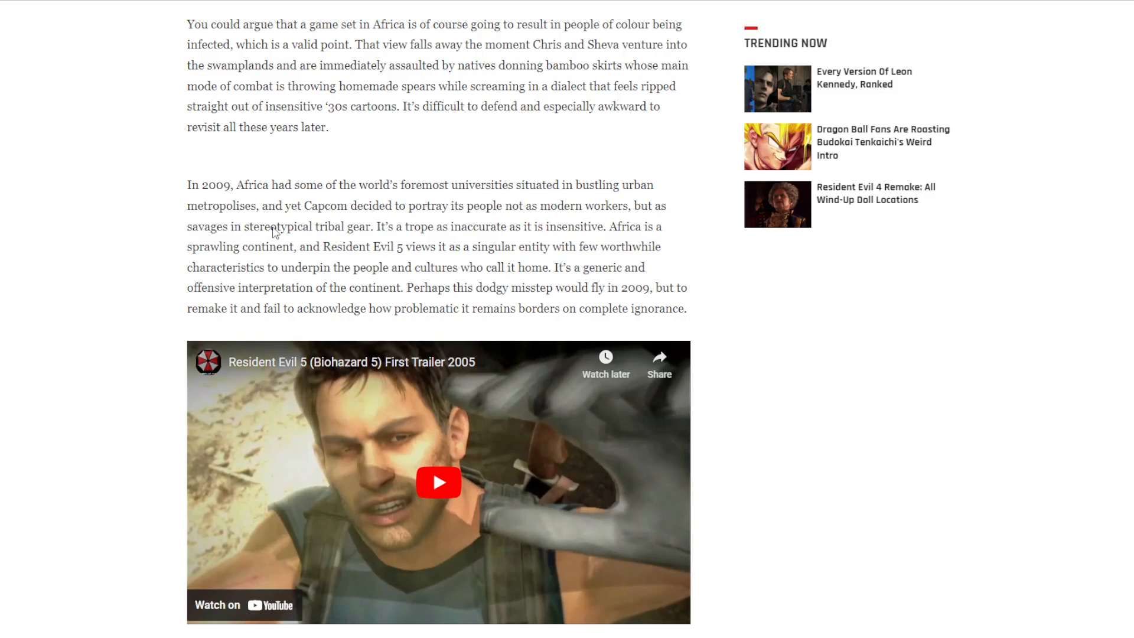
mouse_move(287, 206)
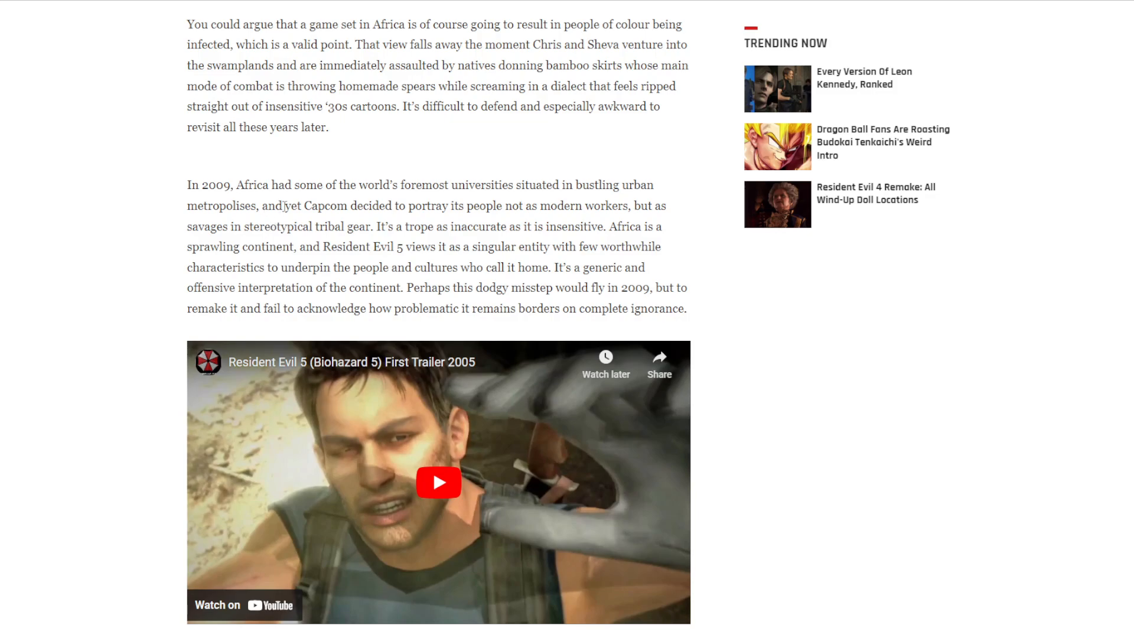
scroll("down", 3)
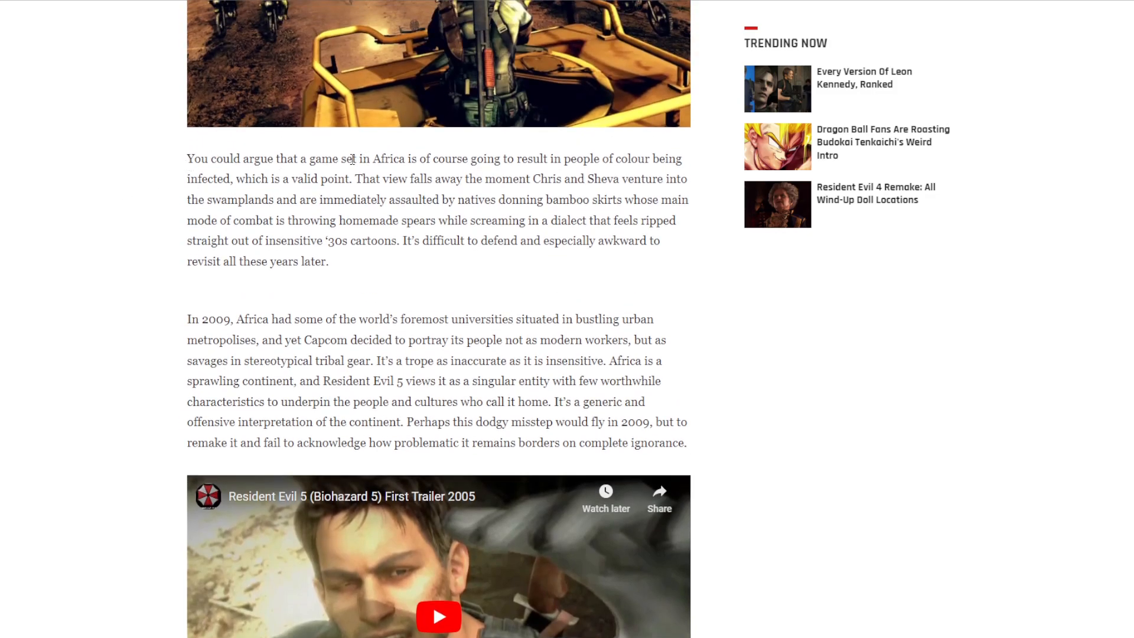
mouse_move(588, 159)
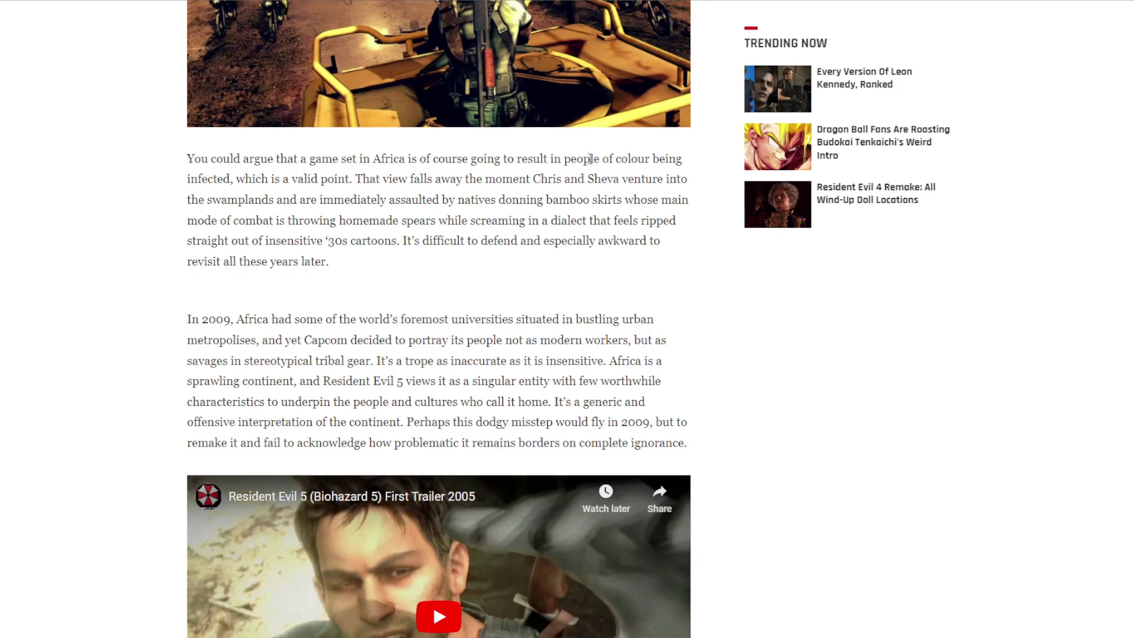
mouse_move(654, 158)
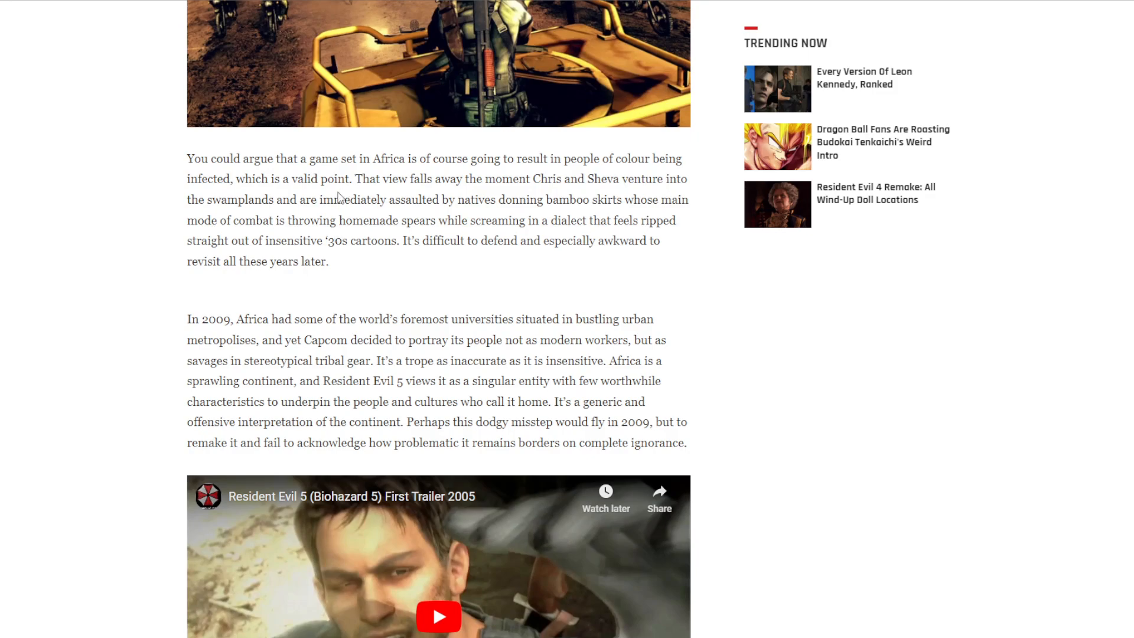
mouse_move(481, 178)
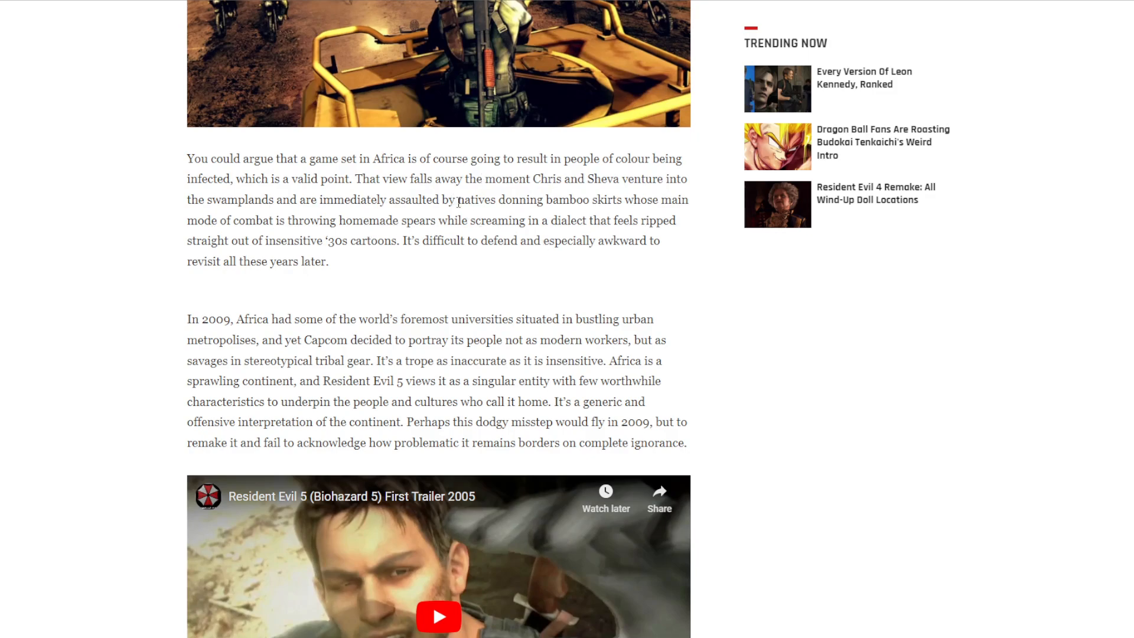
mouse_move(596, 200)
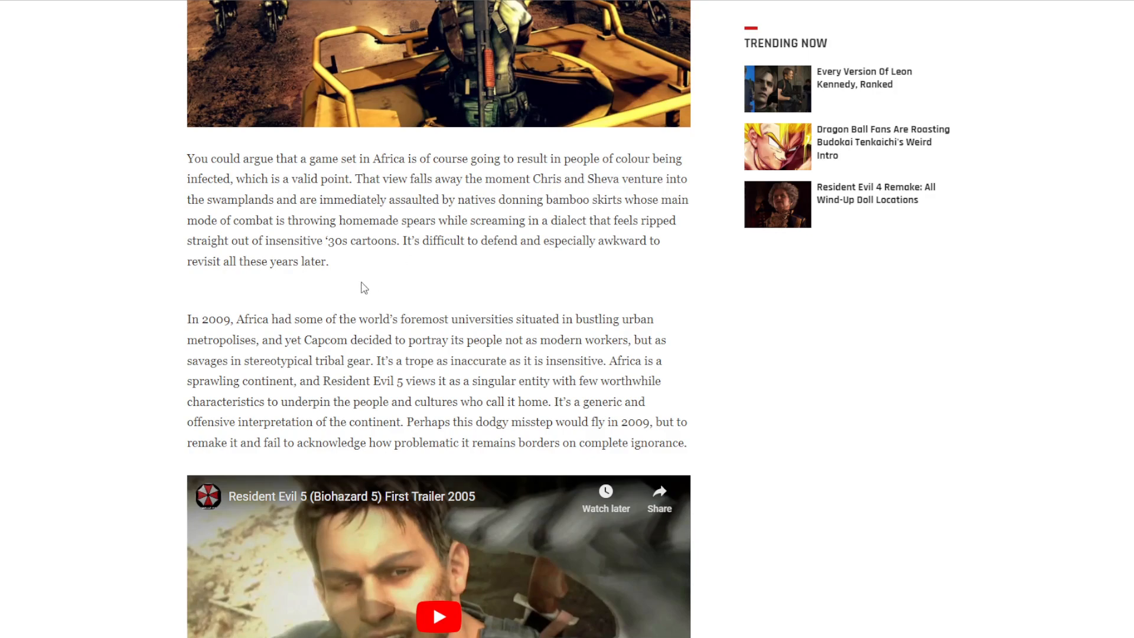
mouse_move(317, 270)
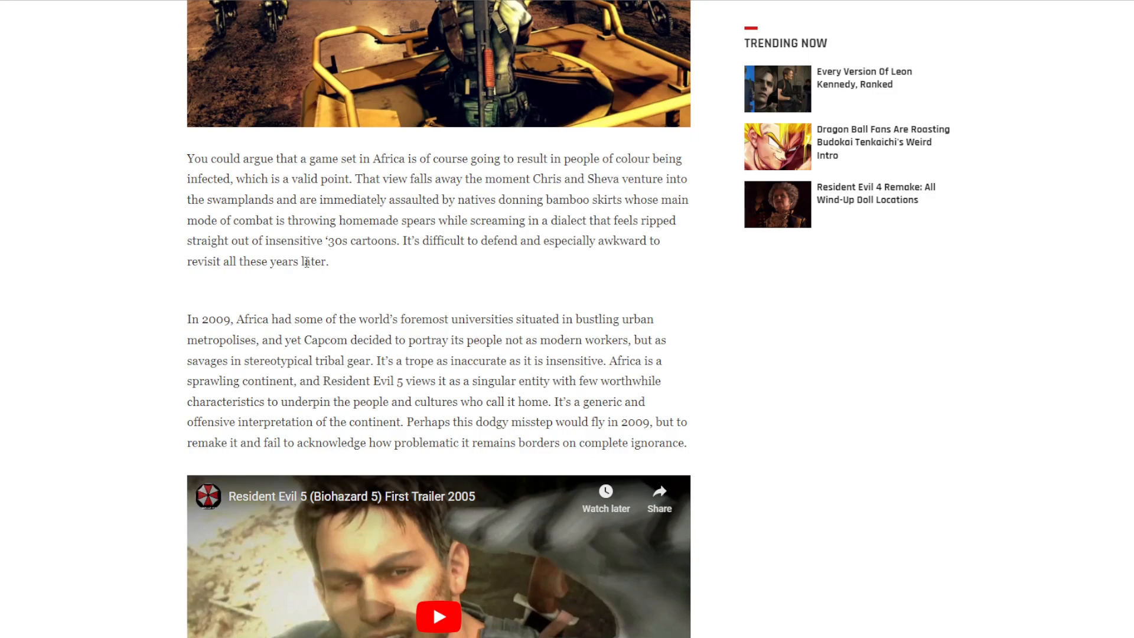
mouse_move(342, 292)
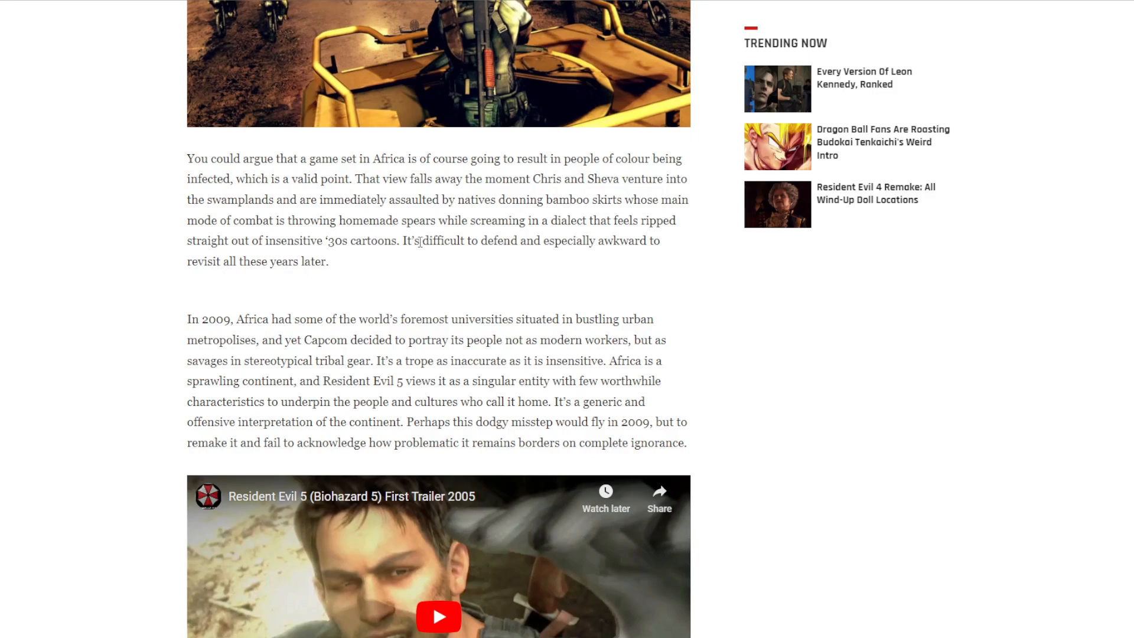
mouse_move(611, 305)
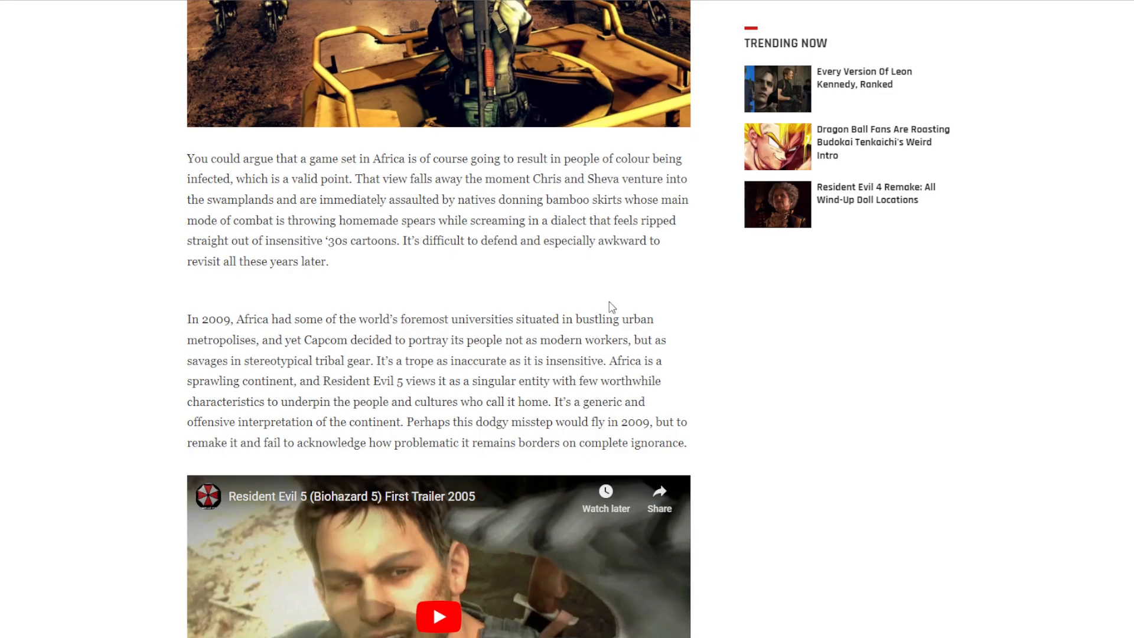
mouse_move(190, 335)
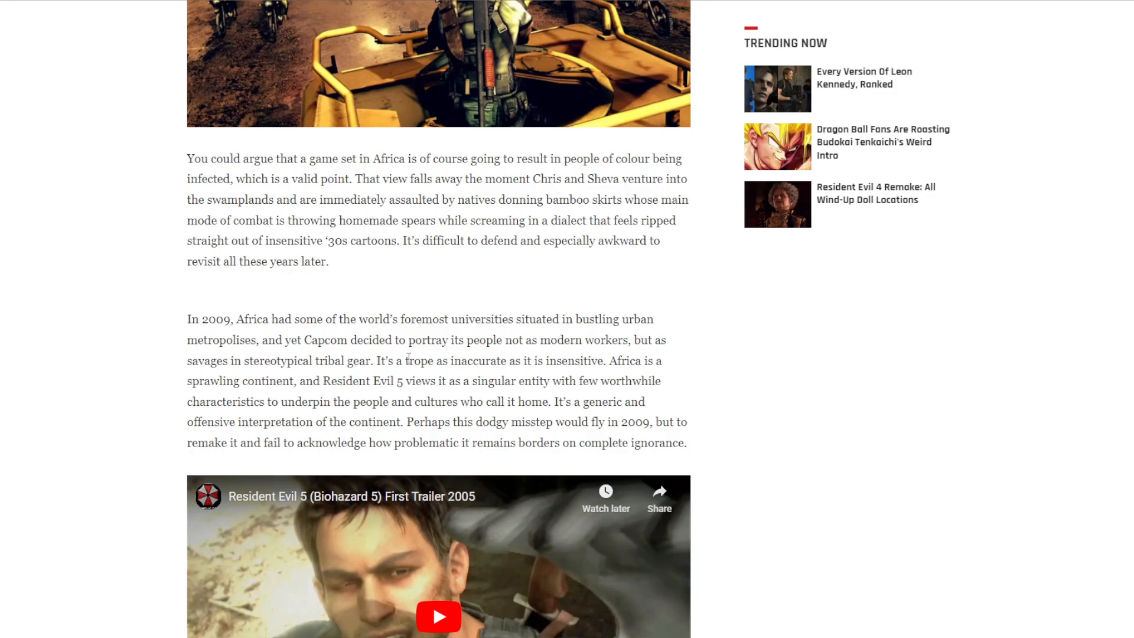
mouse_move(567, 348)
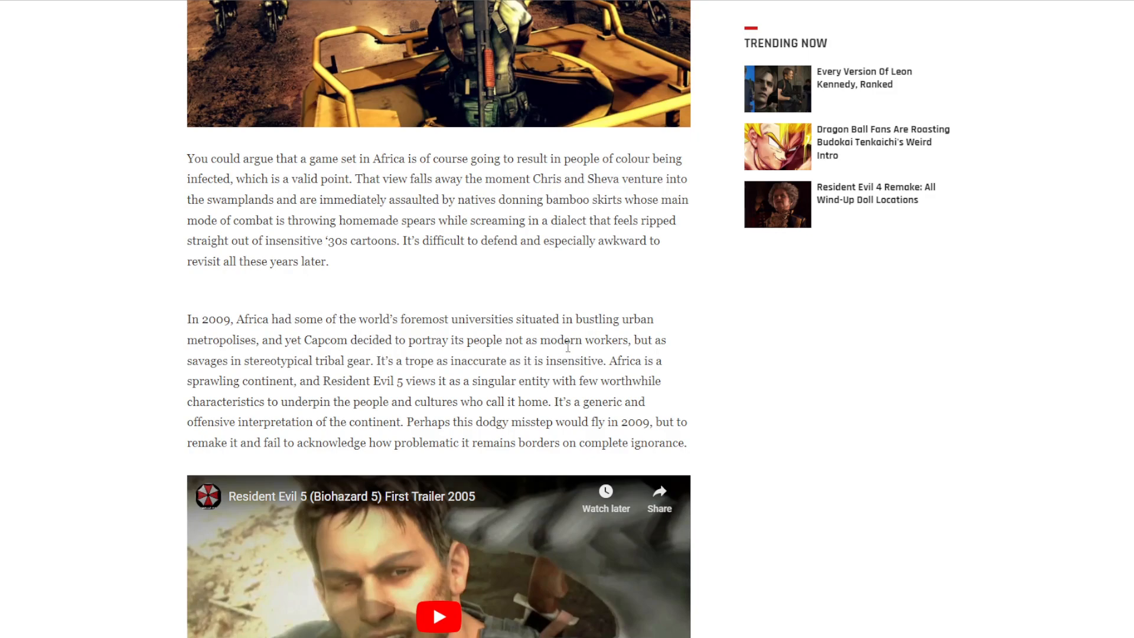
mouse_move(932, 414)
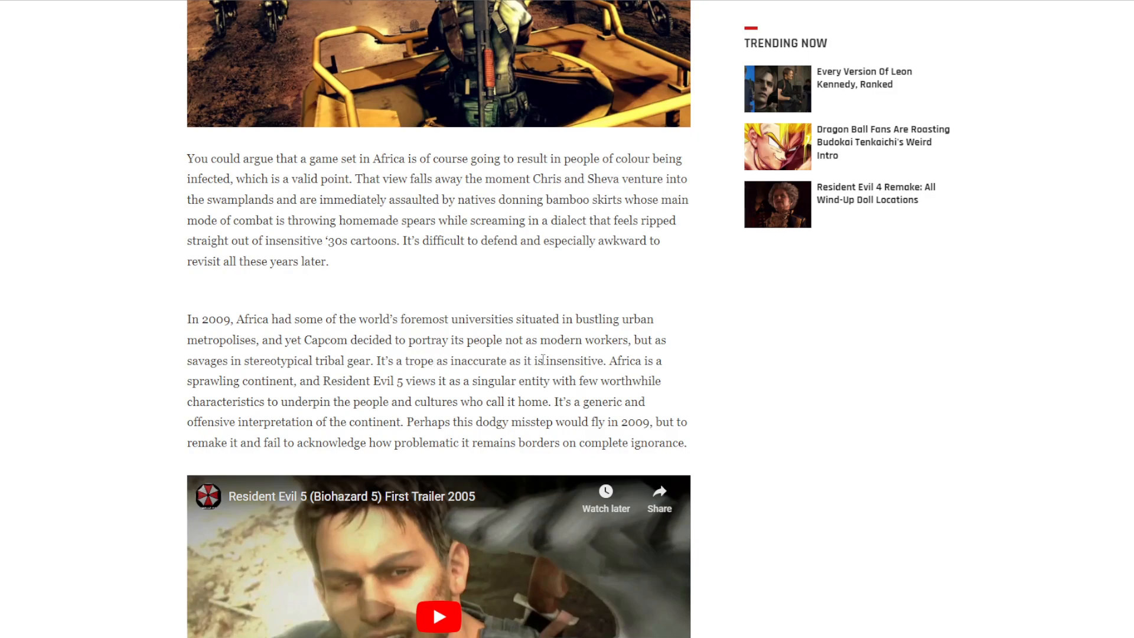
mouse_move(795, 463)
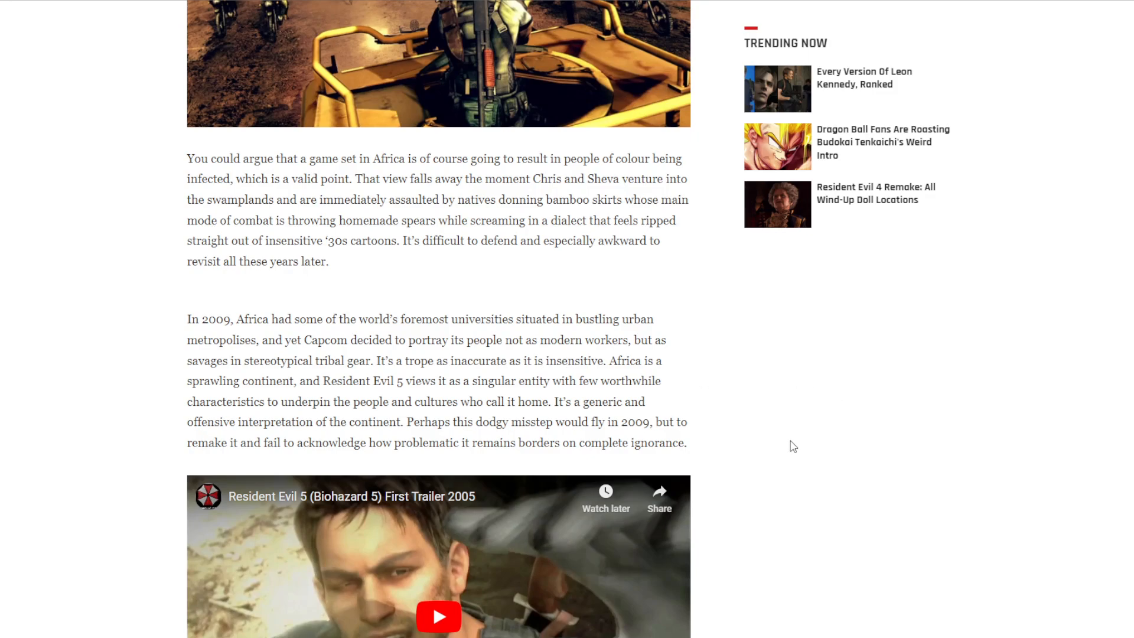
mouse_move(321, 381)
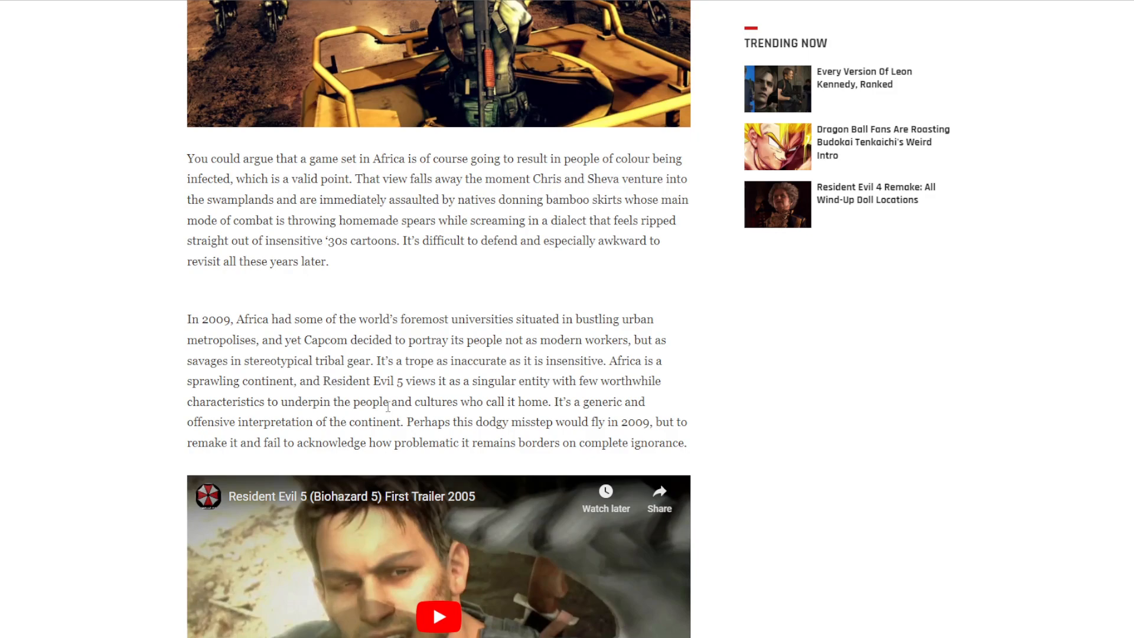
mouse_move(711, 410)
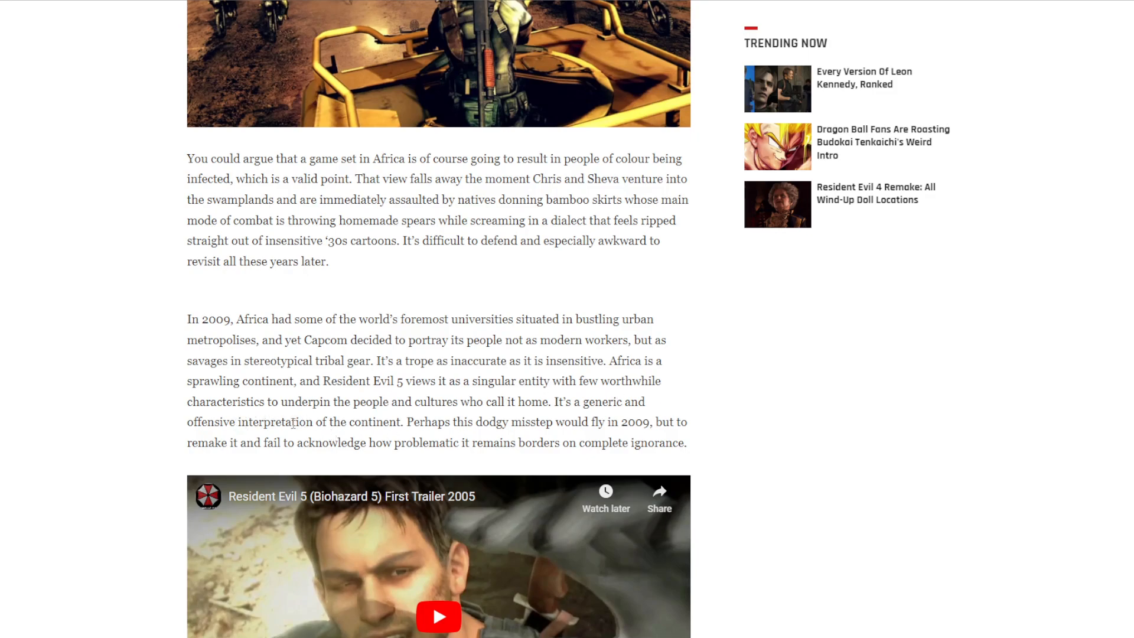
mouse_move(573, 423)
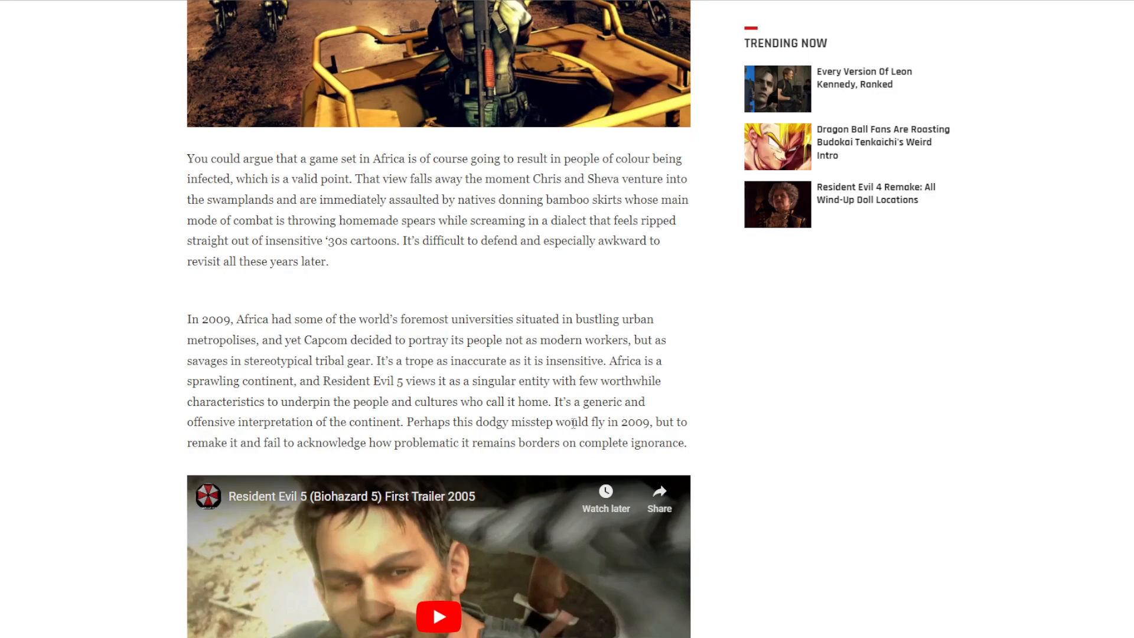
mouse_move(912, 385)
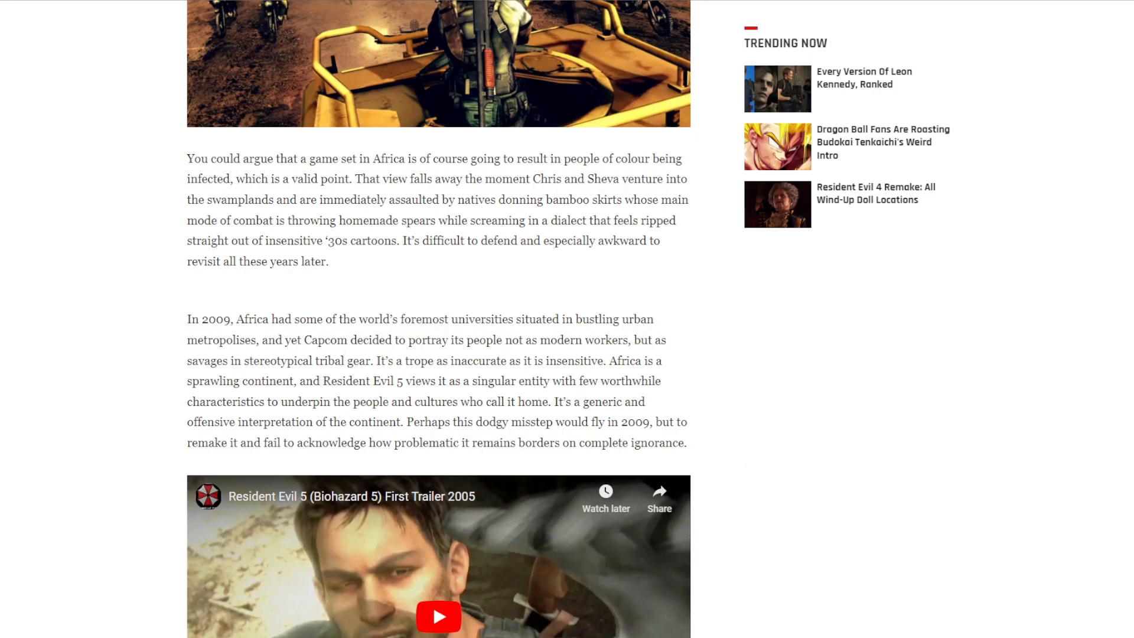
mouse_move(870, 535)
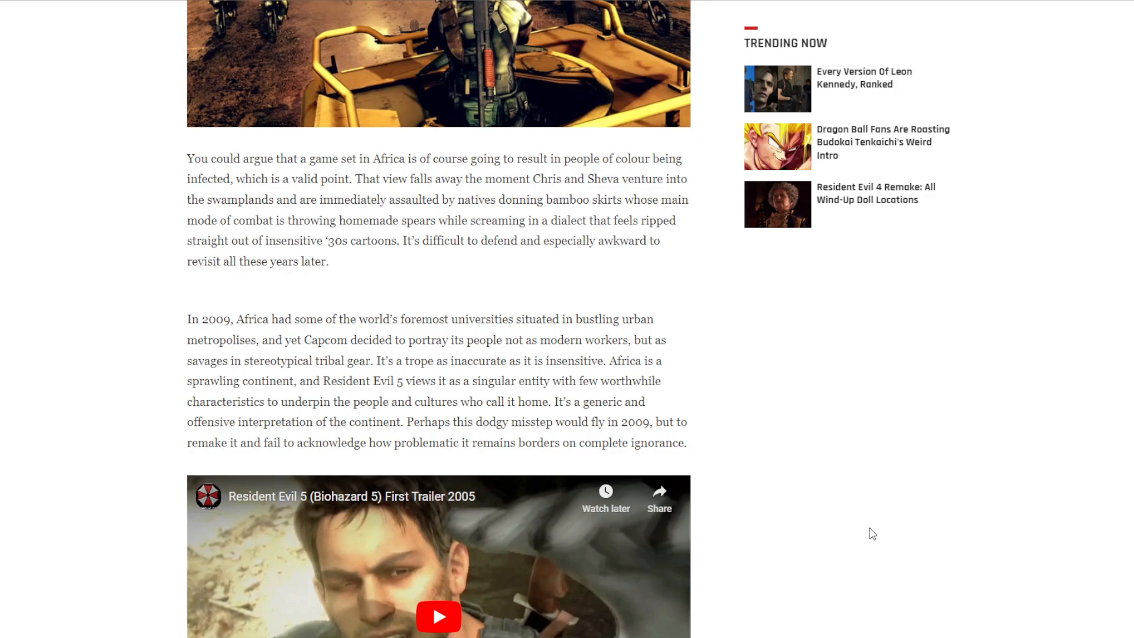
mouse_move(378, 399)
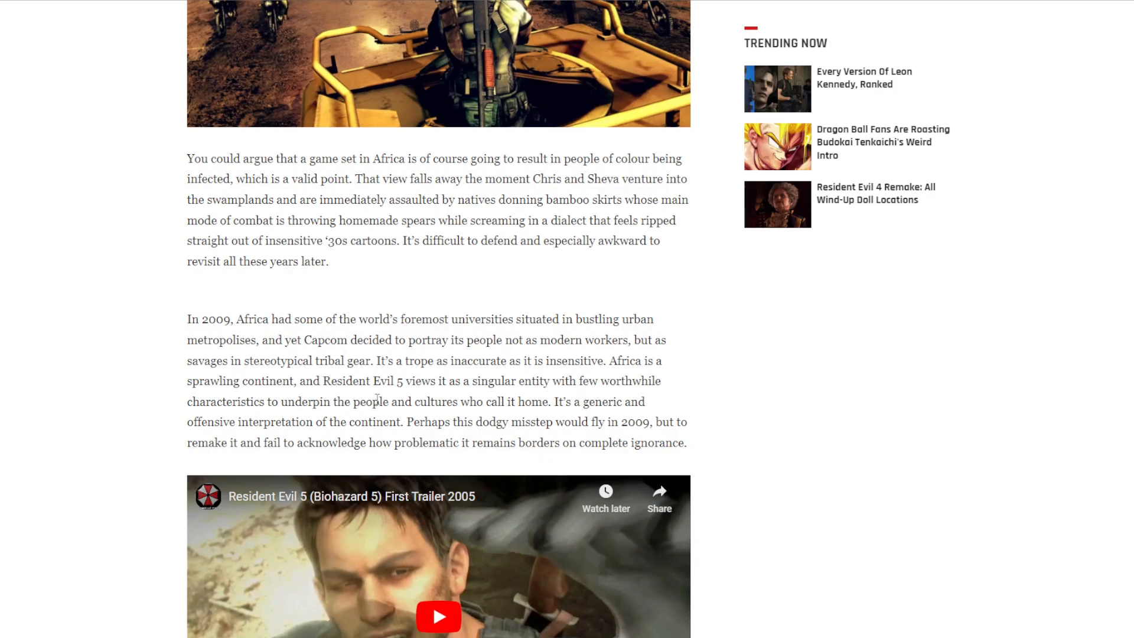
mouse_move(618, 419)
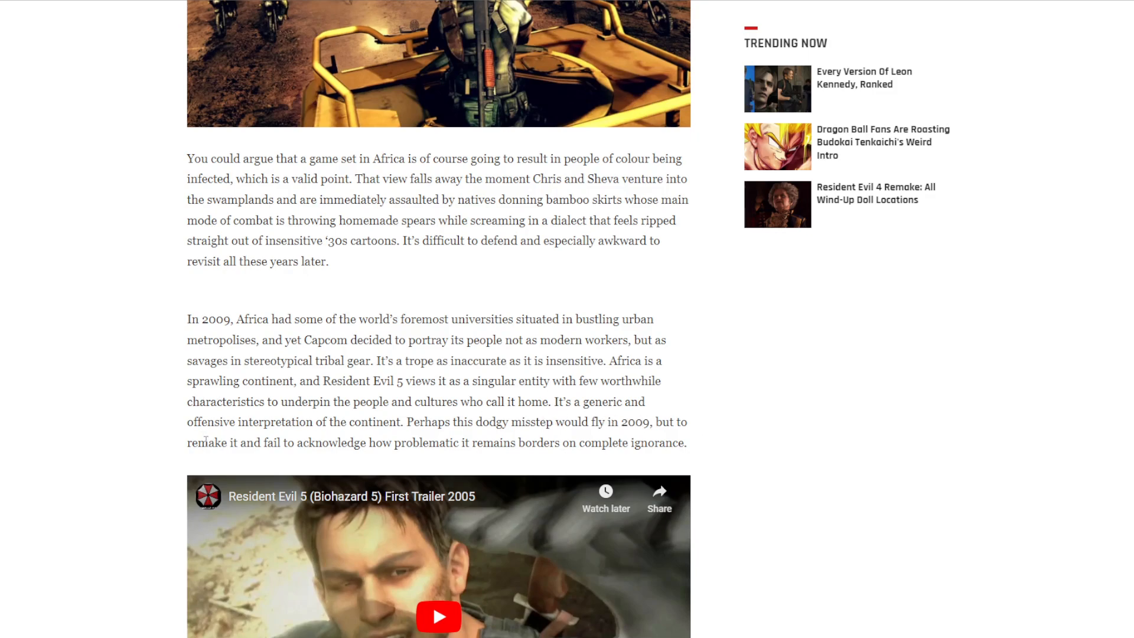
mouse_move(551, 438)
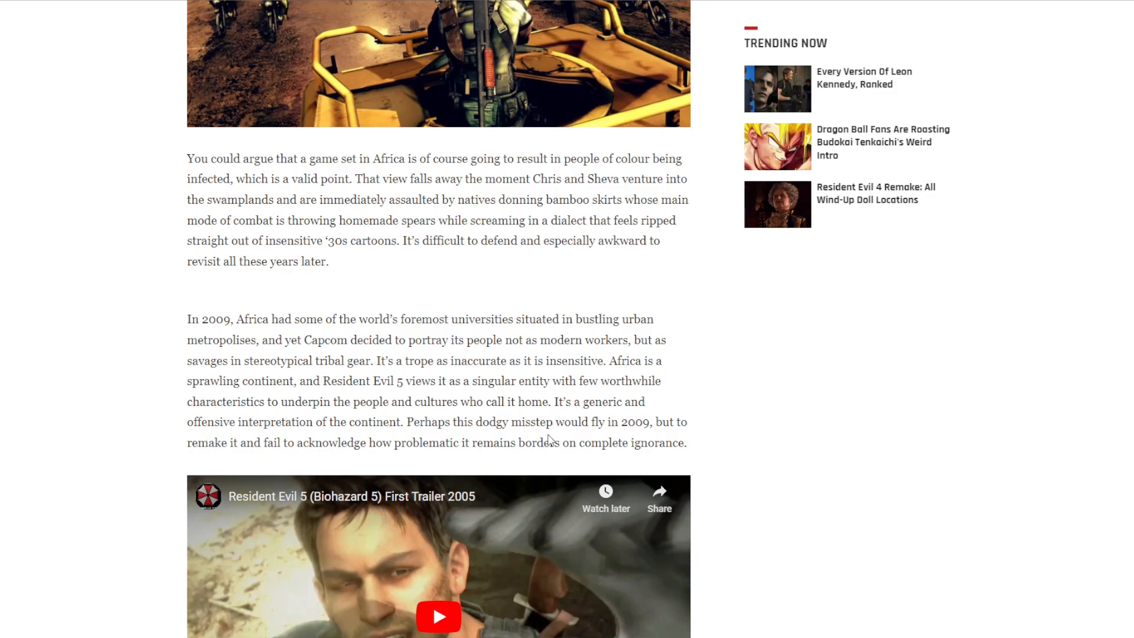
scroll("down", 3)
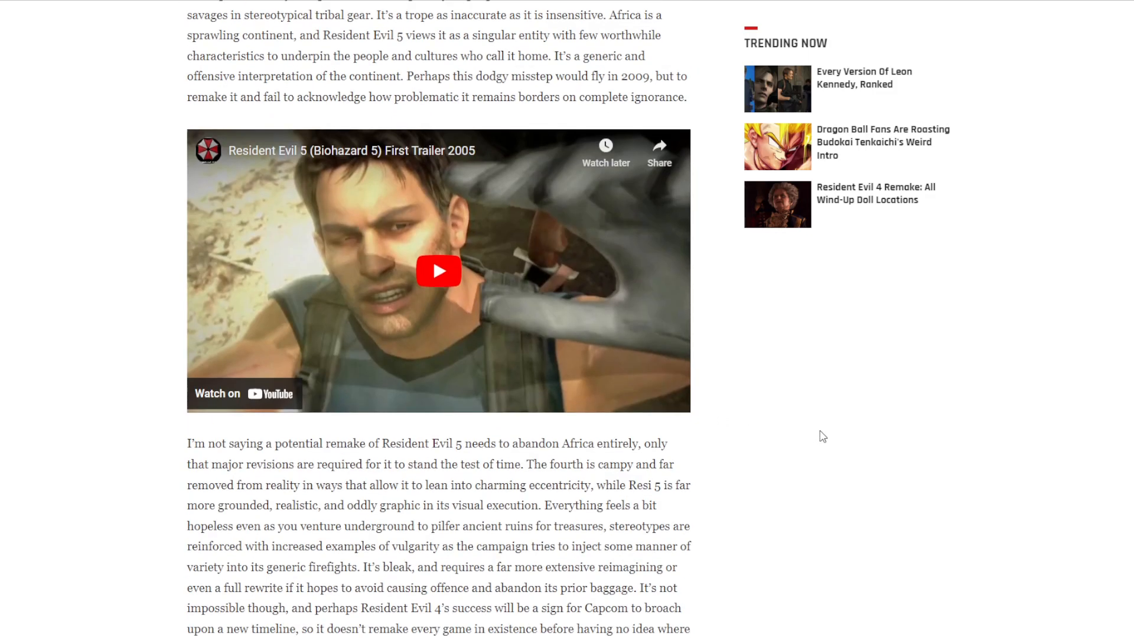
scroll("down", 3)
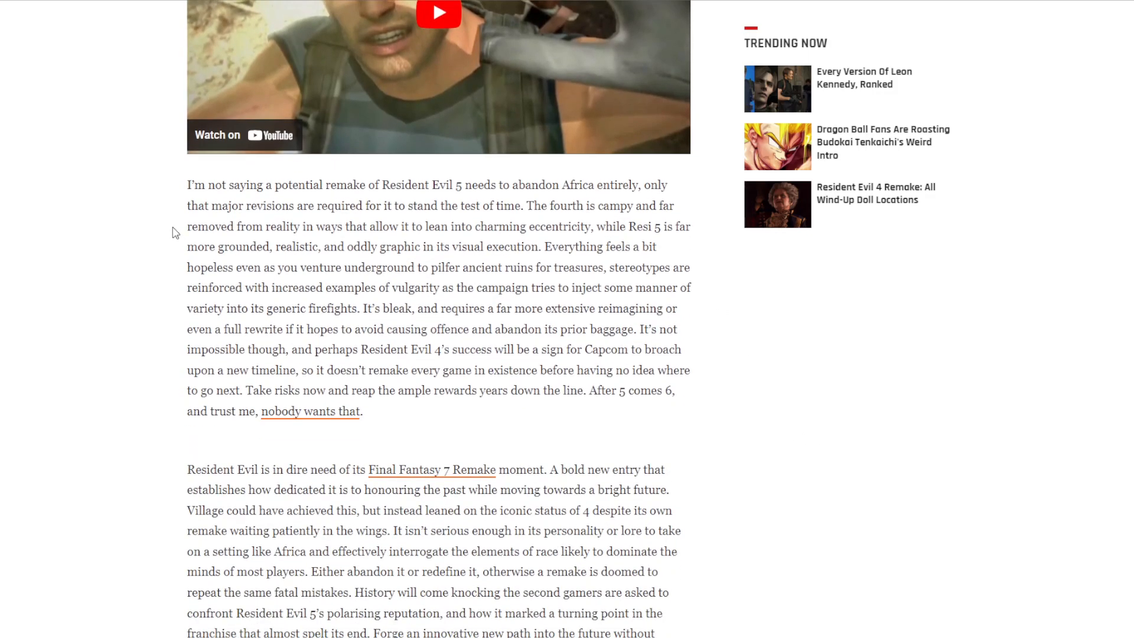
mouse_move(520, 191)
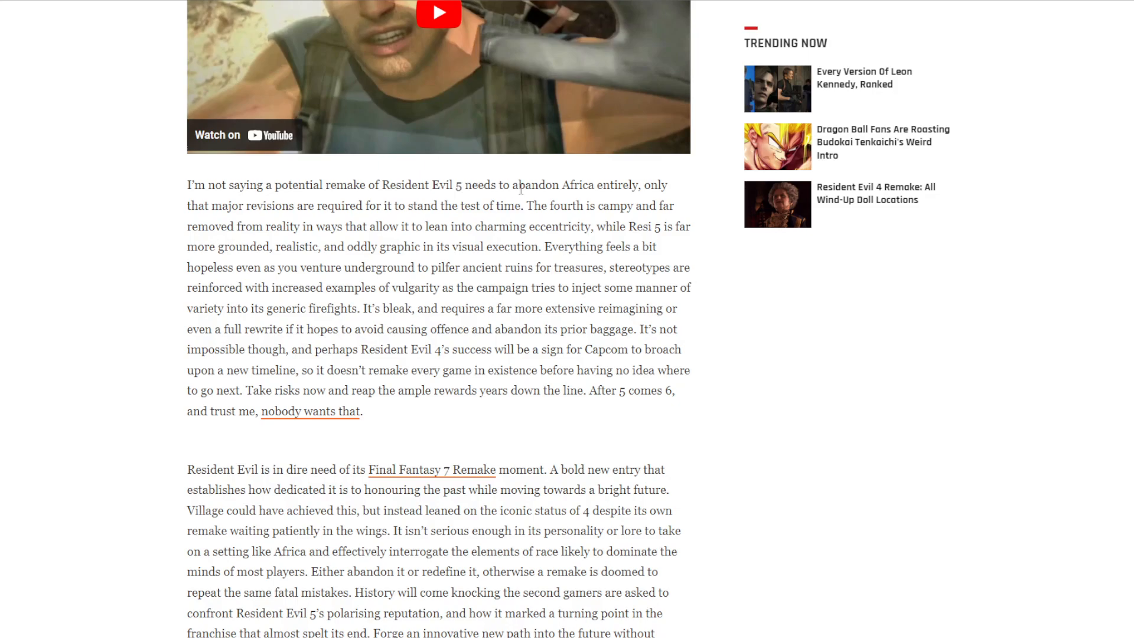
mouse_move(602, 185)
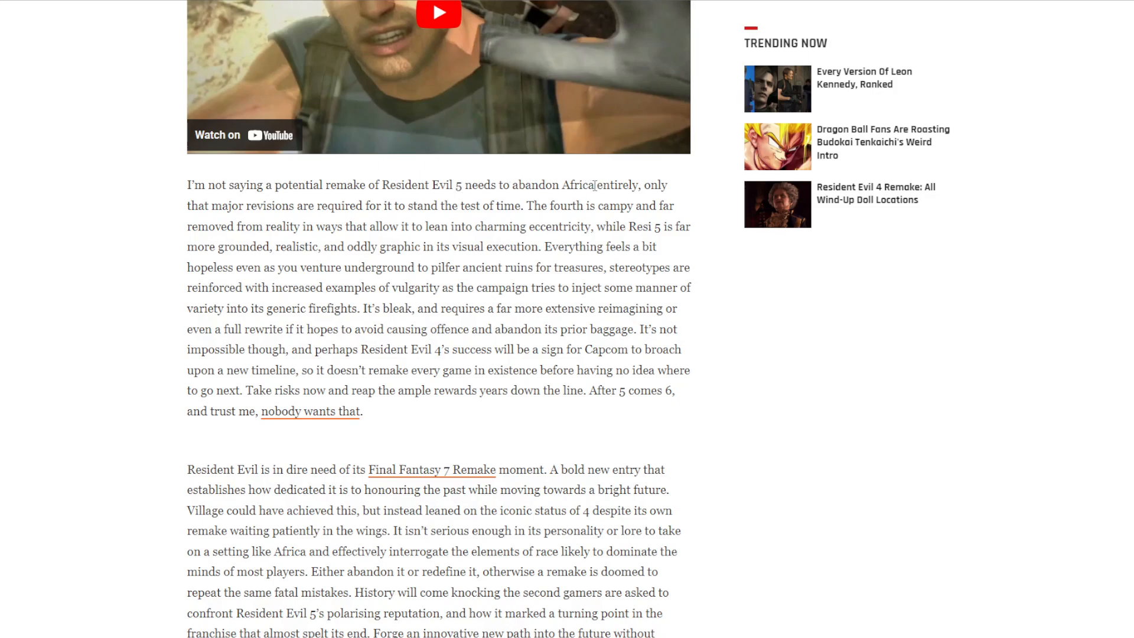
mouse_move(208, 305)
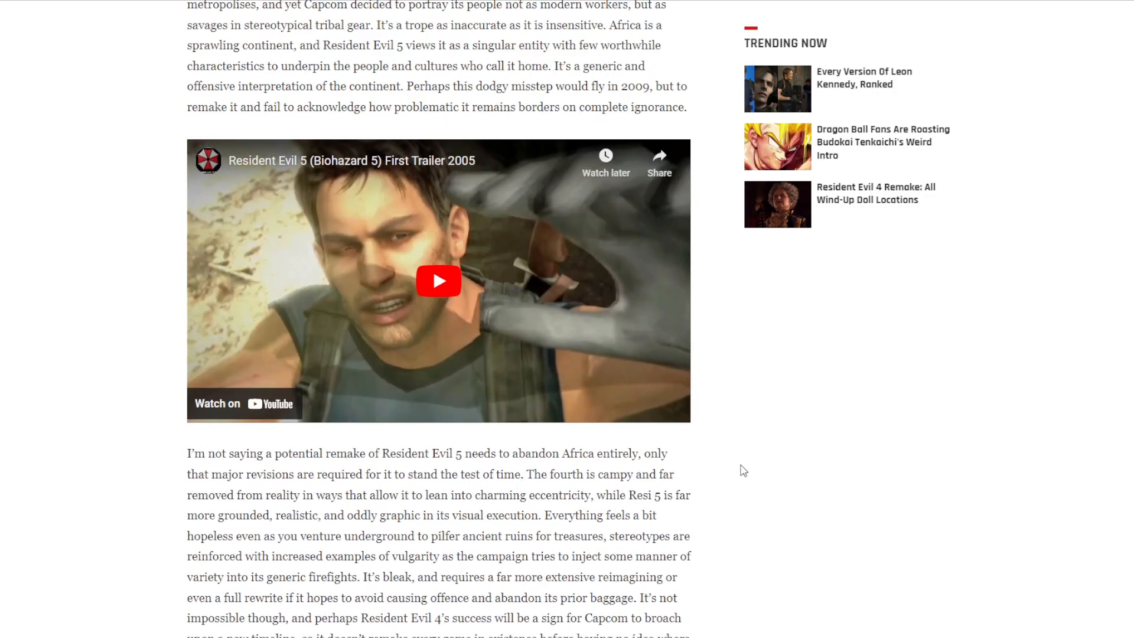
mouse_move(735, 498)
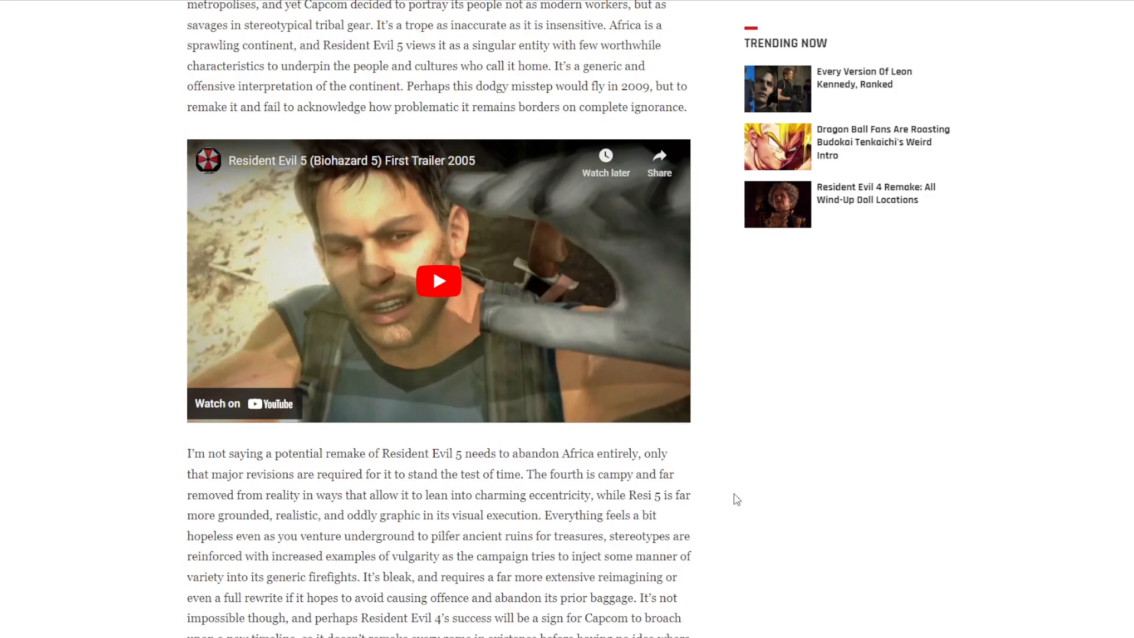
scroll("down", 3)
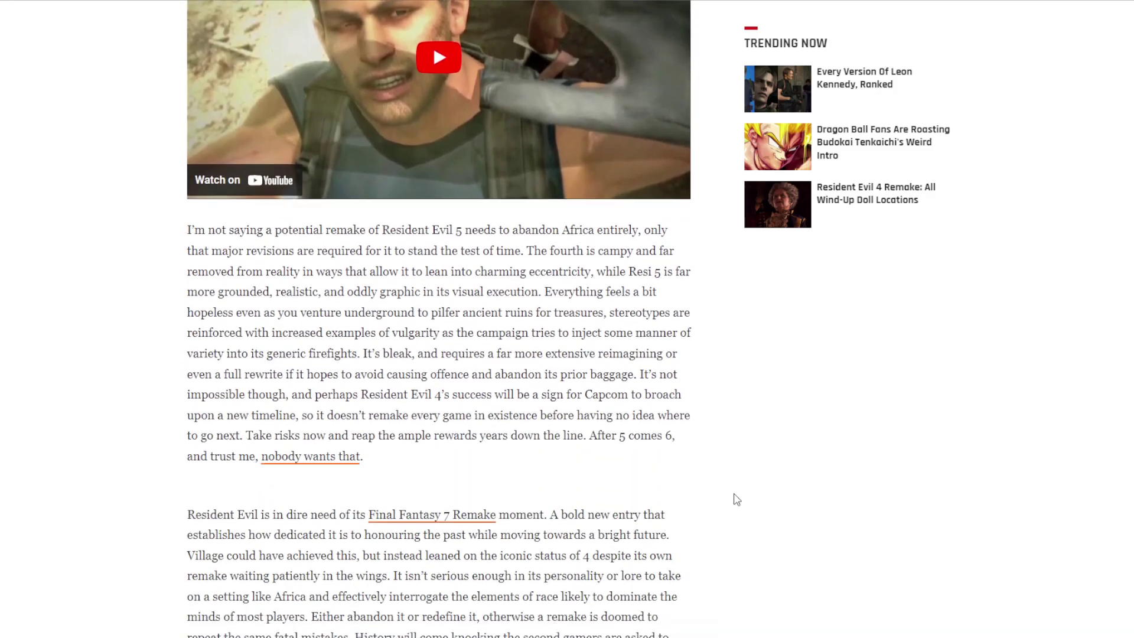
scroll("down", 3)
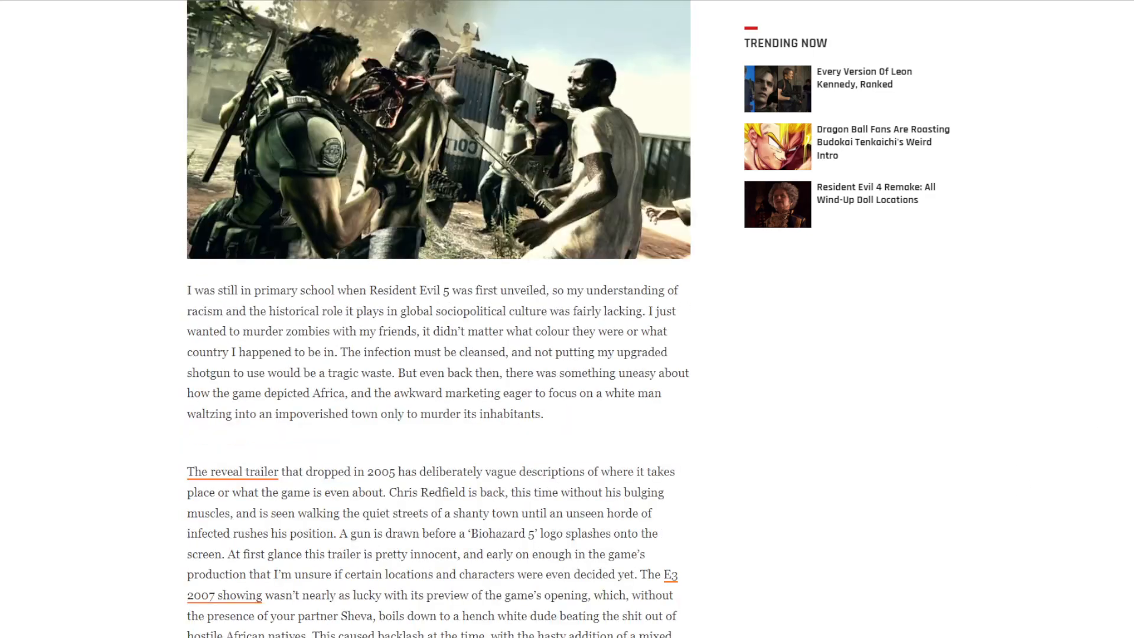
scroll("up", 3)
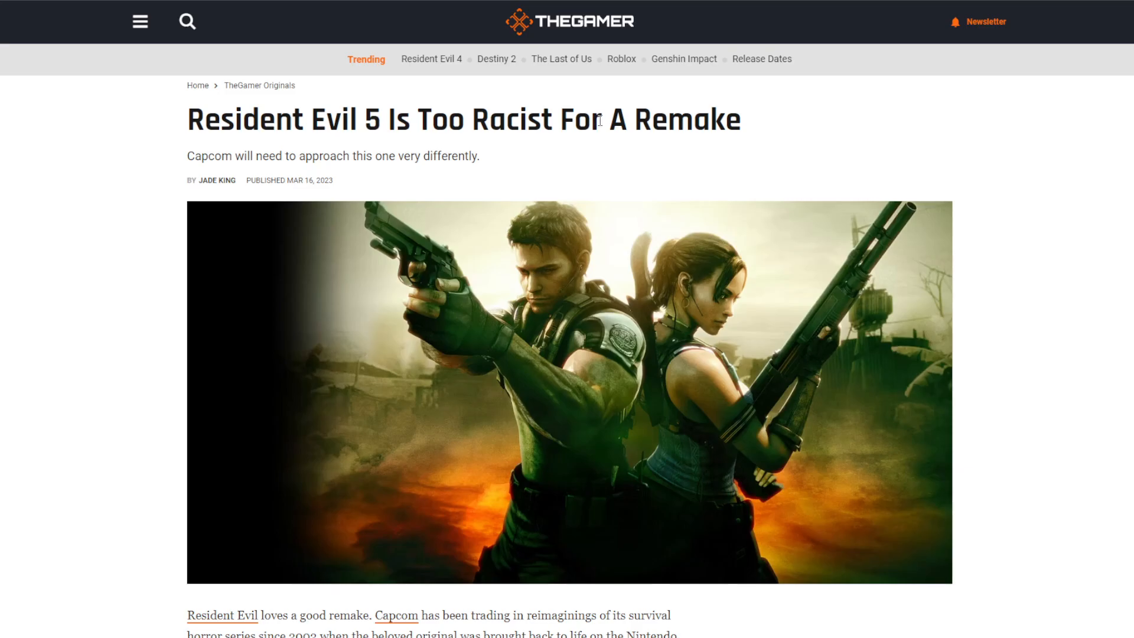
scroll("down", 3)
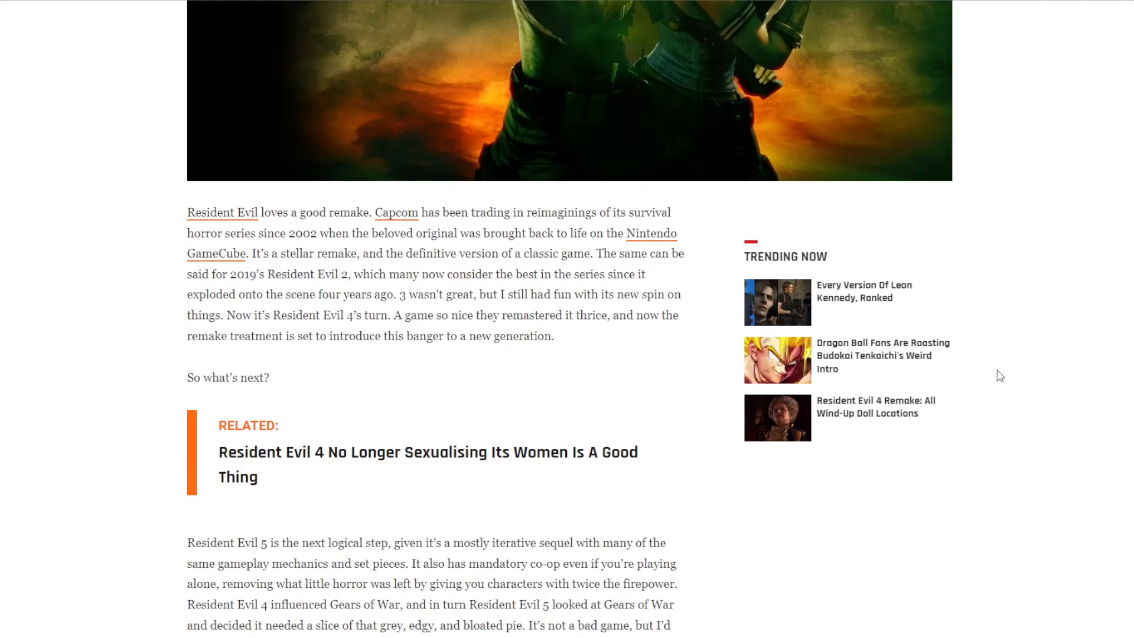
scroll("down", 3)
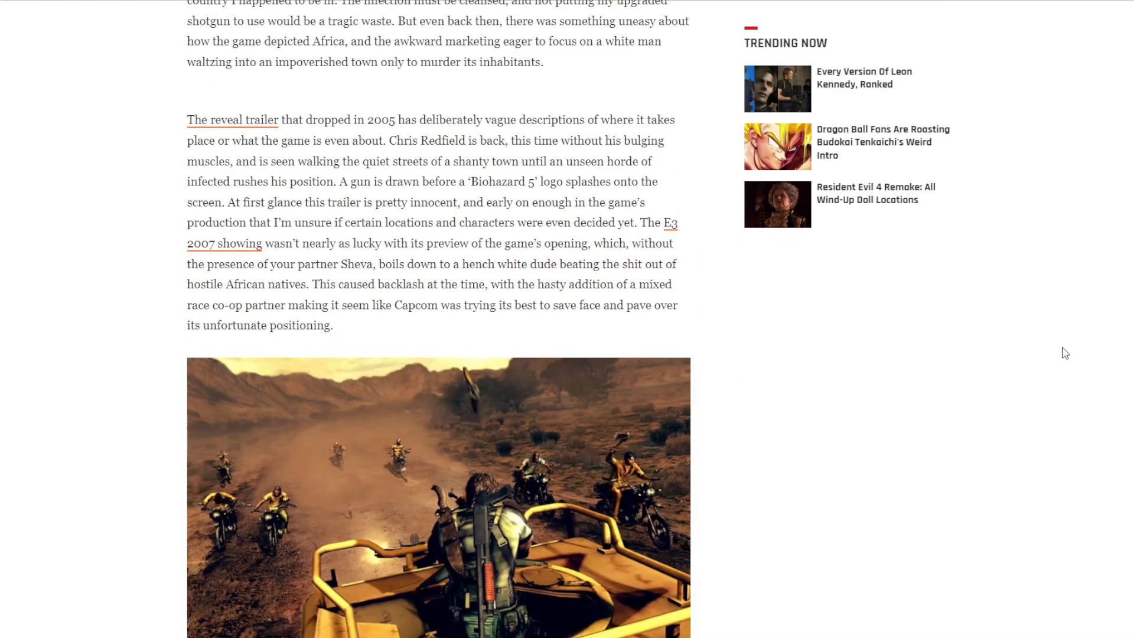
scroll("up", 3)
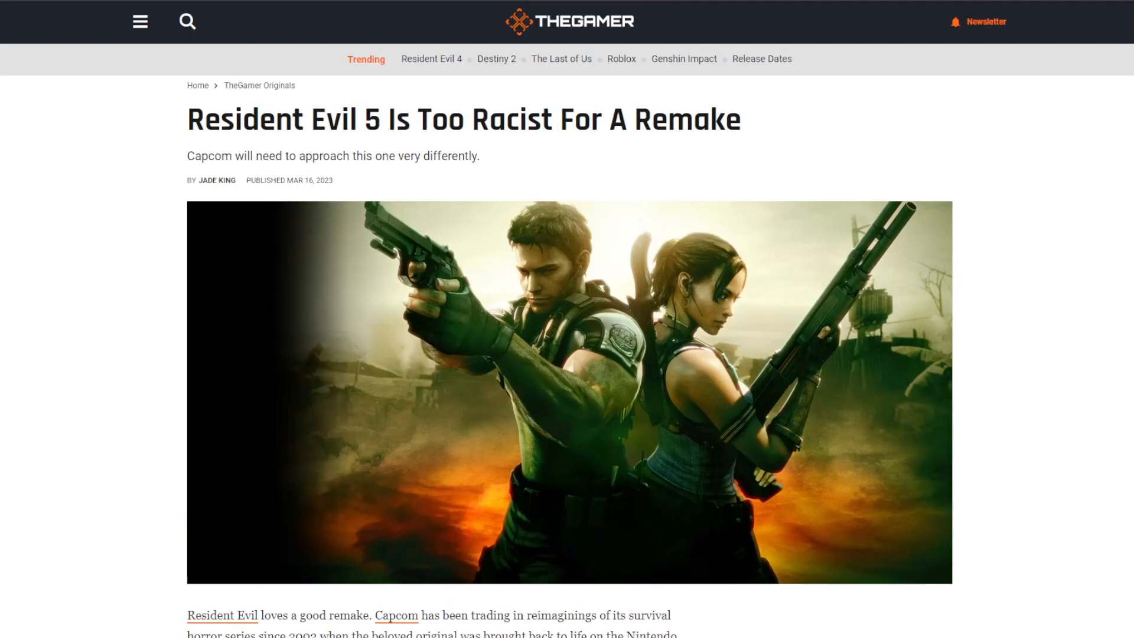
mouse_move(442, 95)
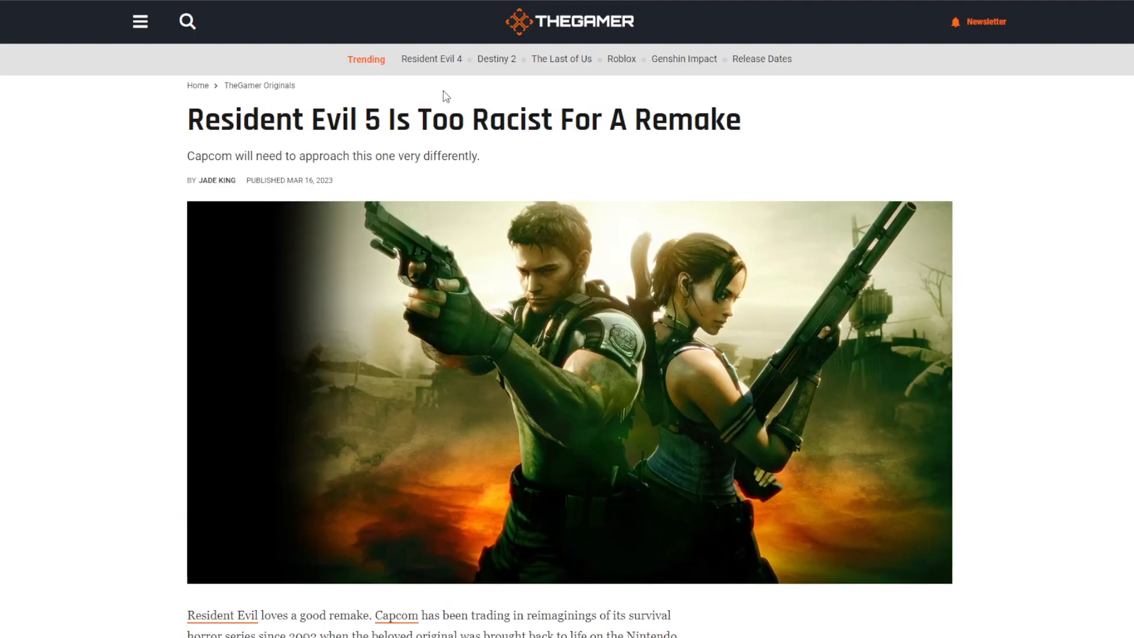
mouse_move(417, 111)
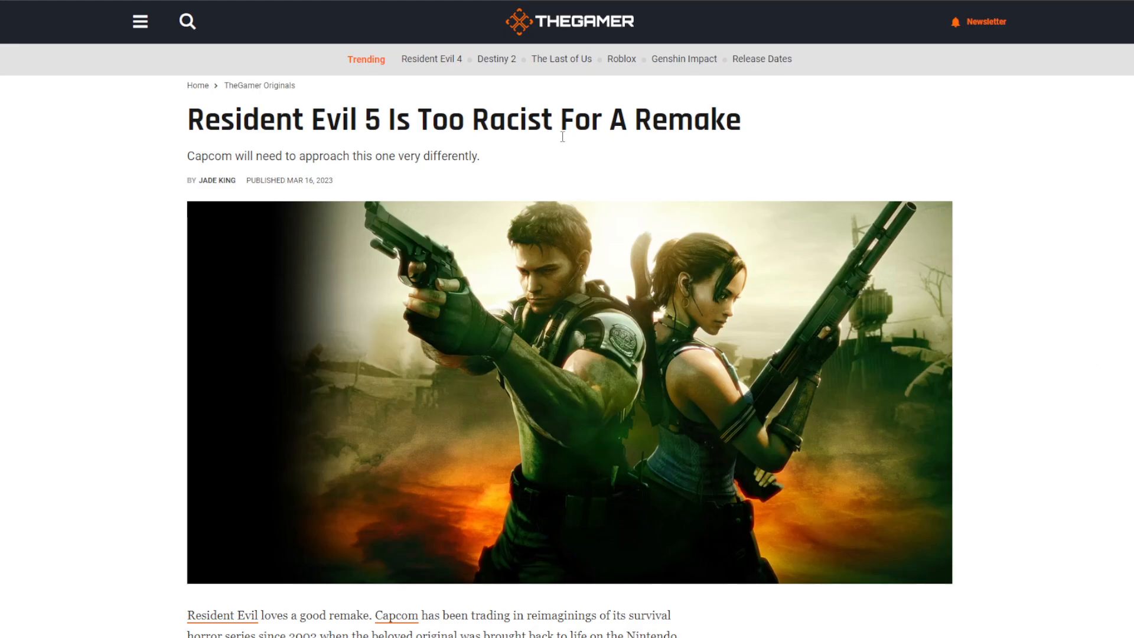
mouse_move(554, 123)
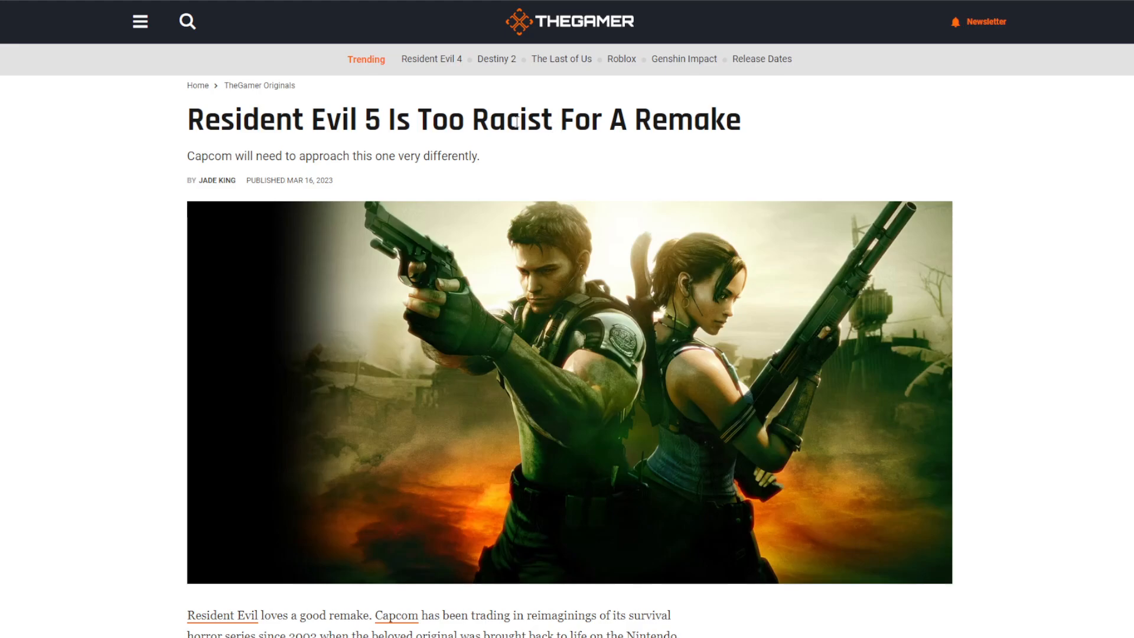
mouse_move(457, 121)
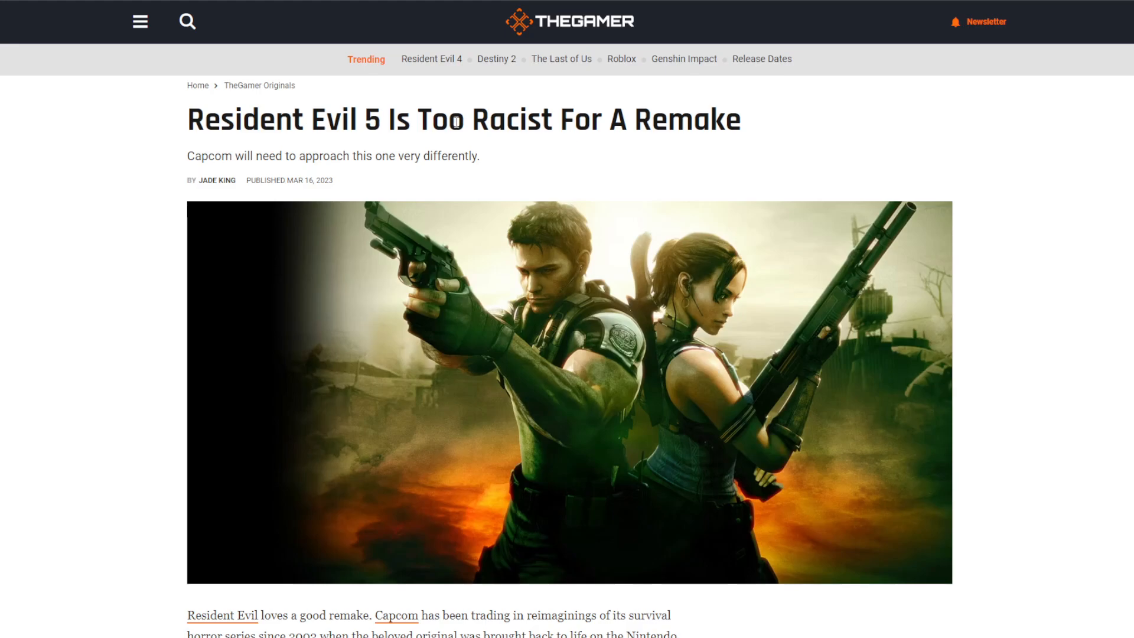
mouse_move(533, 93)
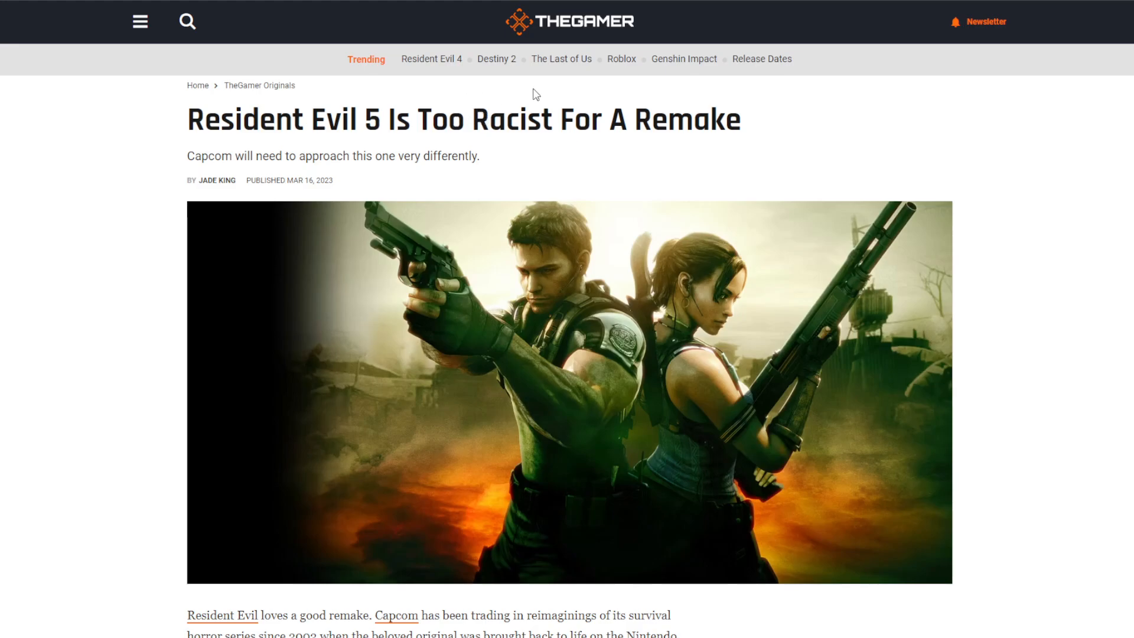